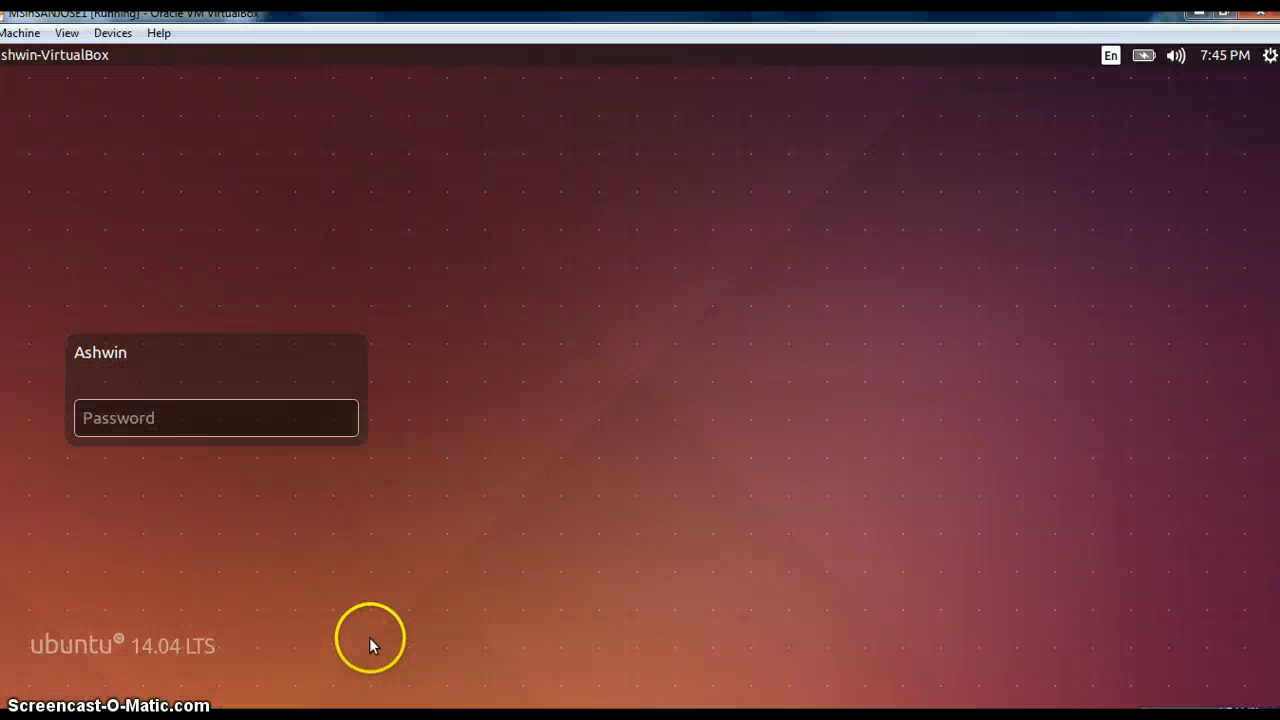
Enter the account password at the Ubuntu login screen and log in.
click(216, 418)
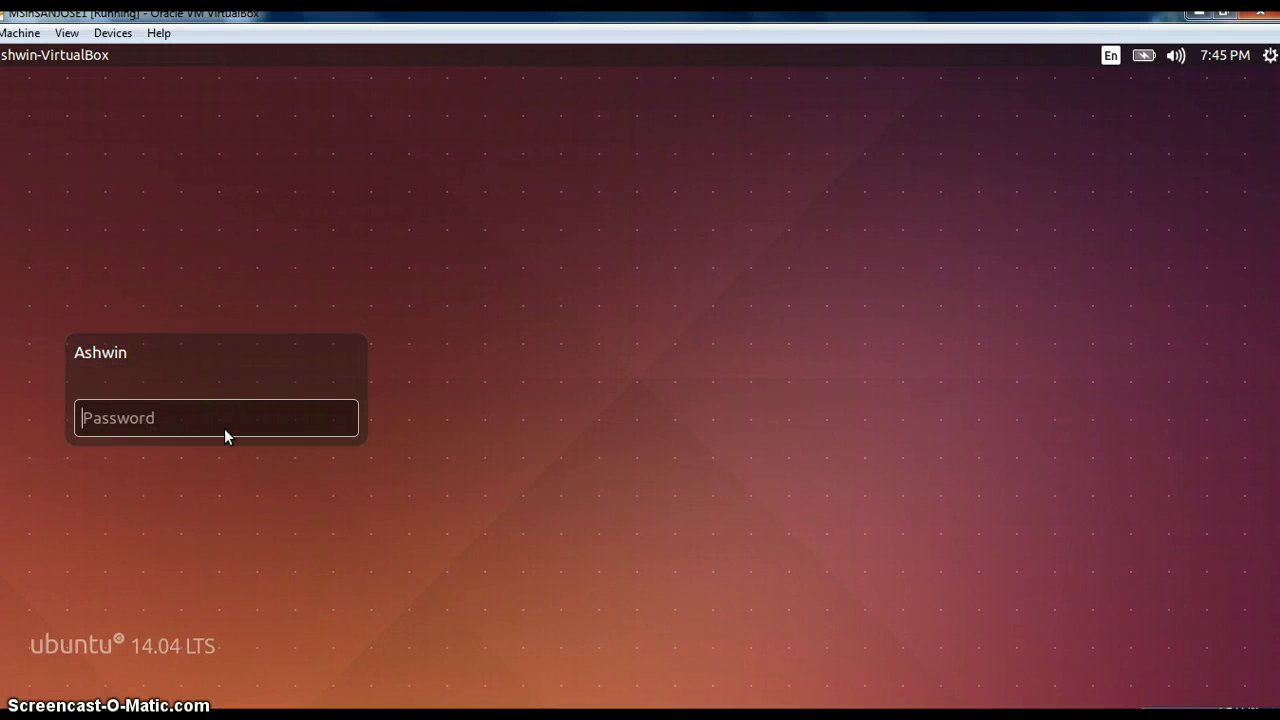
text(••)
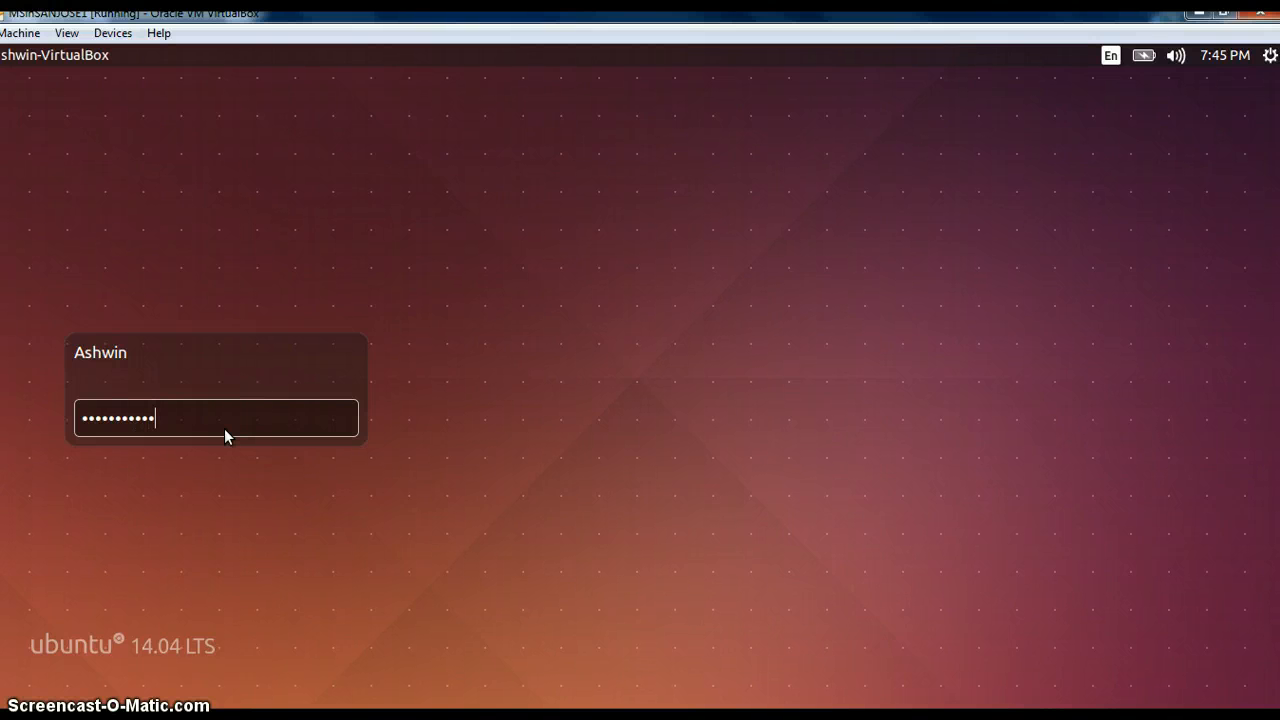
key(Return)
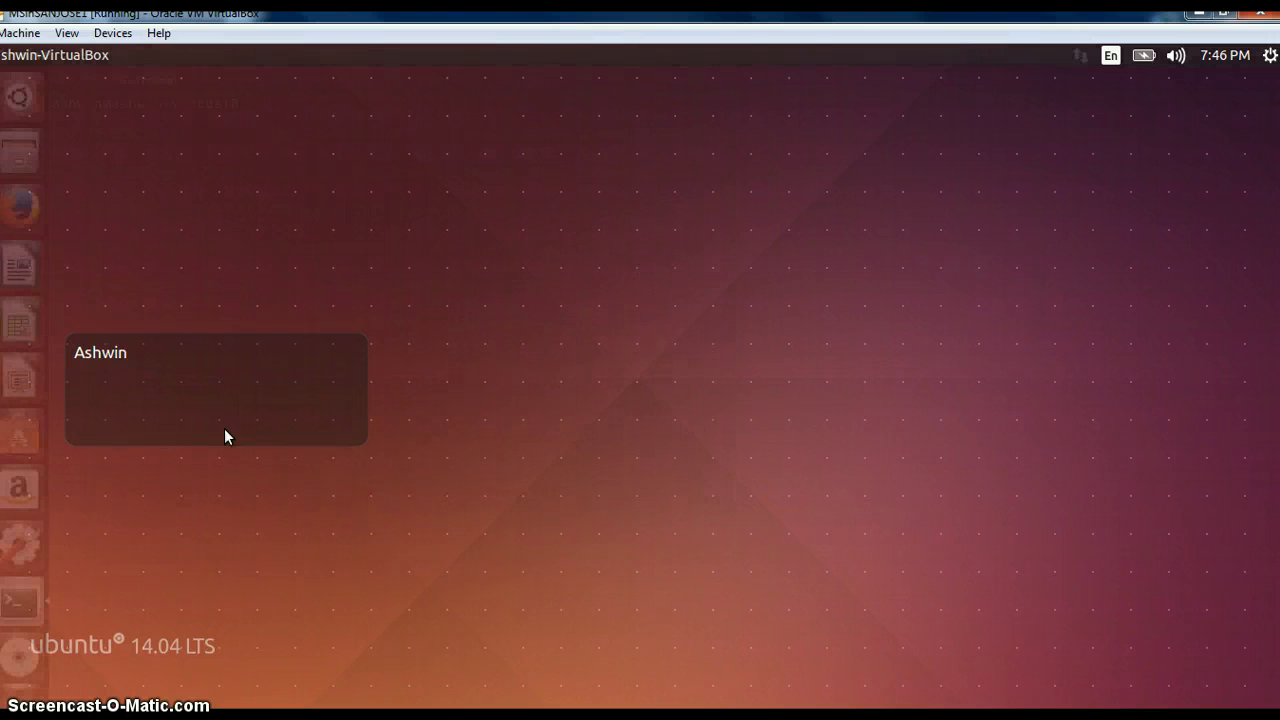
Launch a terminal and begin the 'sudo mn' command to start the default h1, h2, s1 network.
click(20, 600)
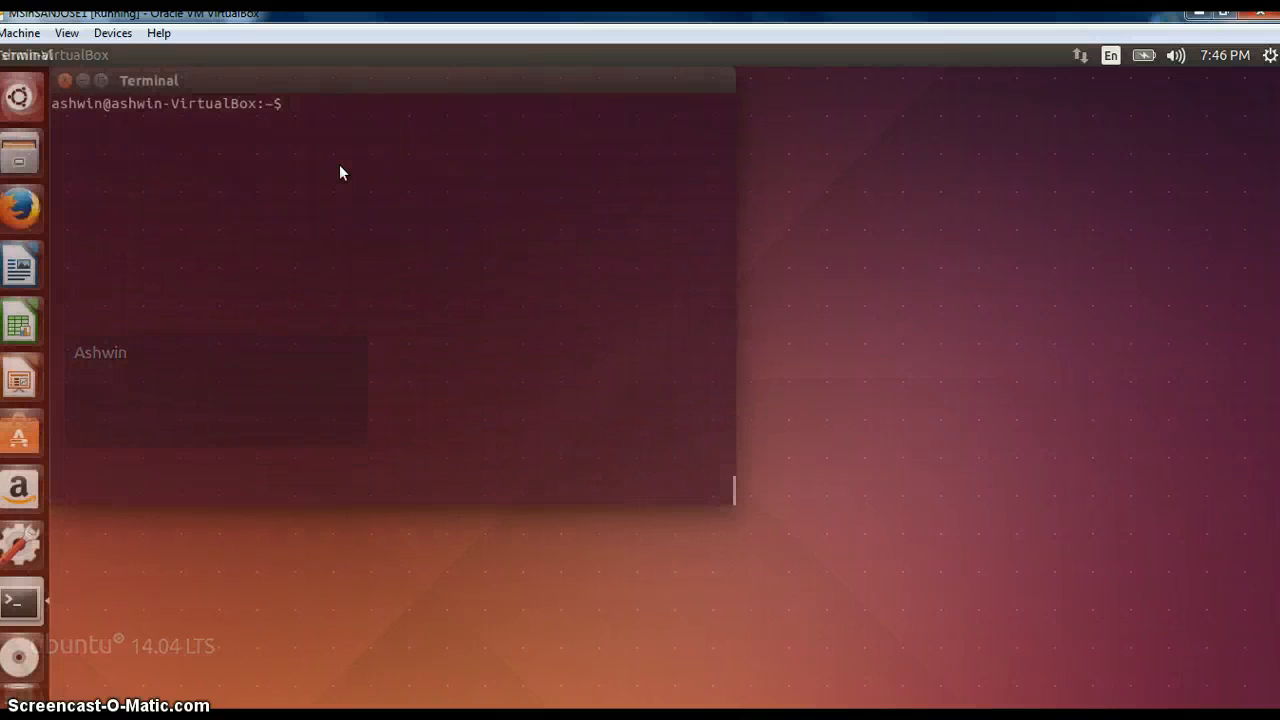
text(sudo mn)
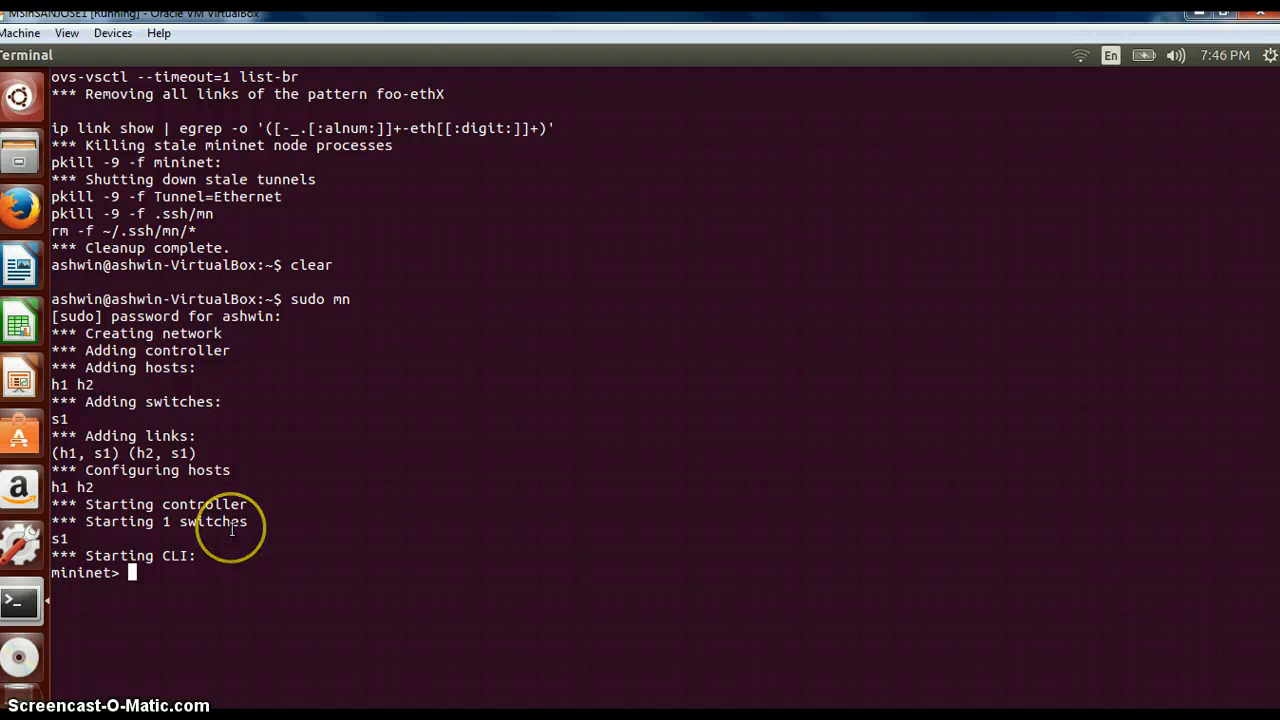
Run 'help' to list Mininet commands, then 'intfs' to show every node's interfaces.
text(elp)
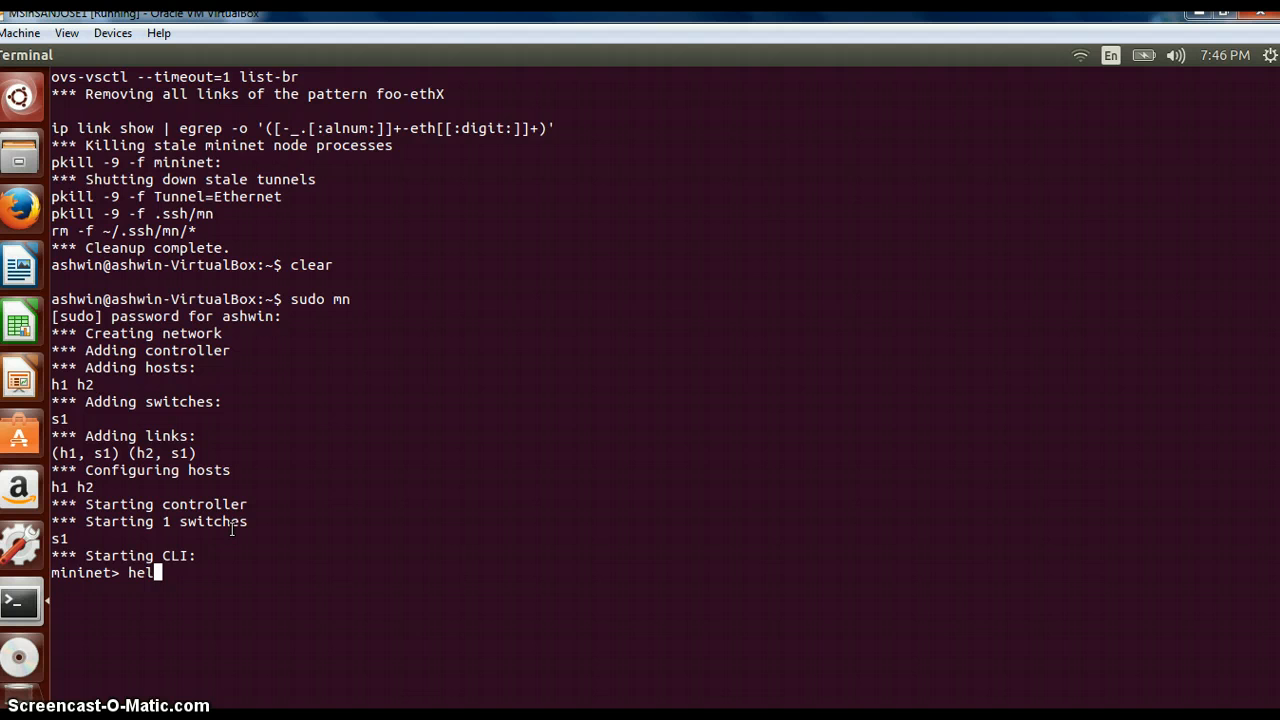
key(Return)
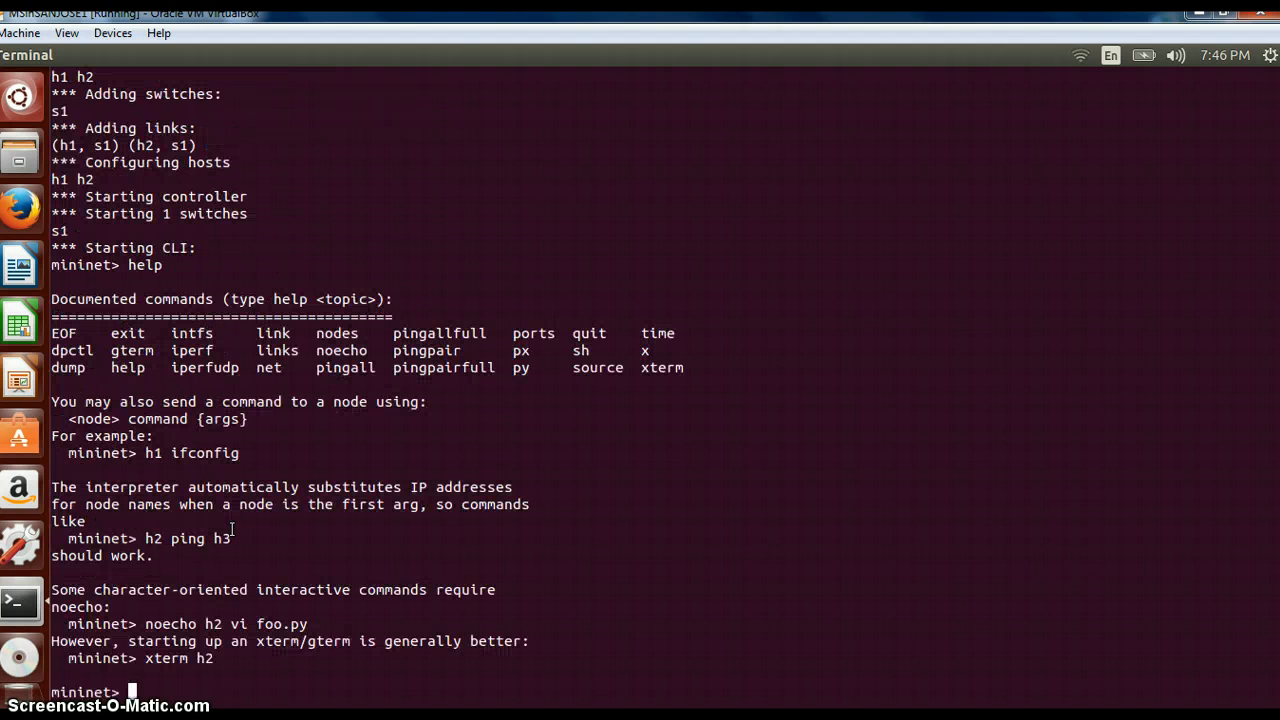
mouse_move(204, 332)
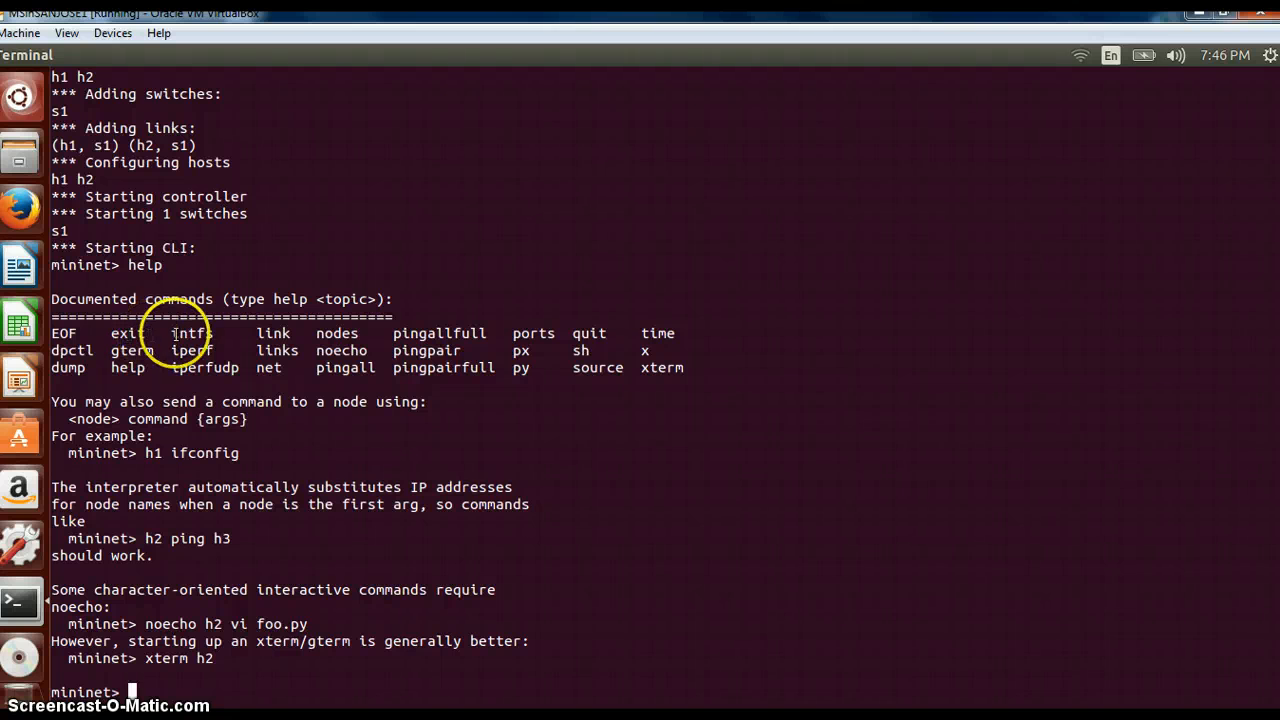
mouse_move(150, 696)
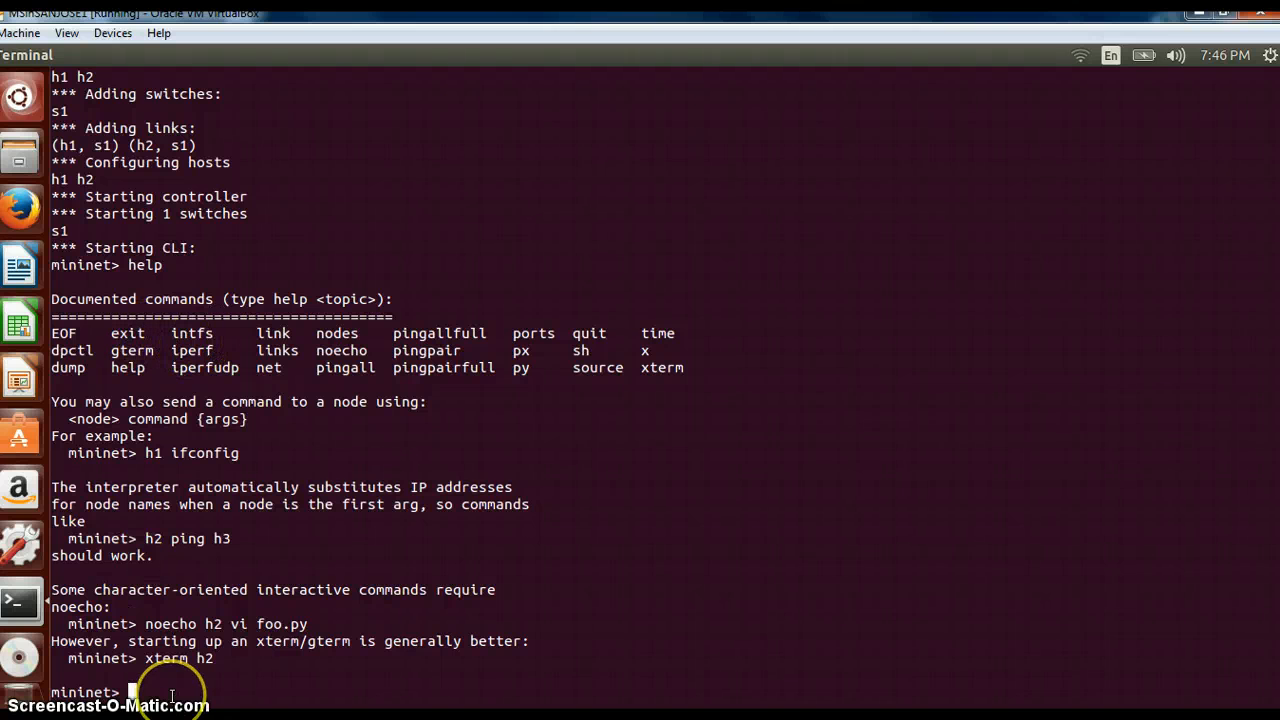
text(intf)
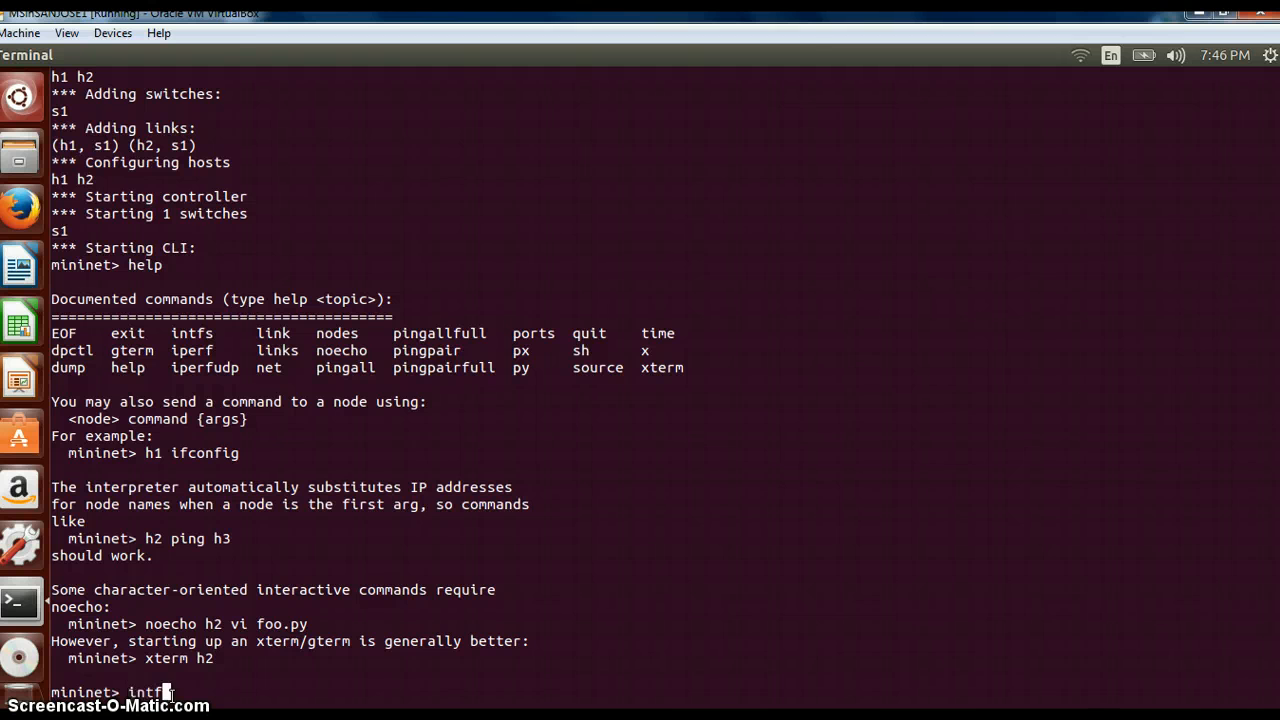
text(s)
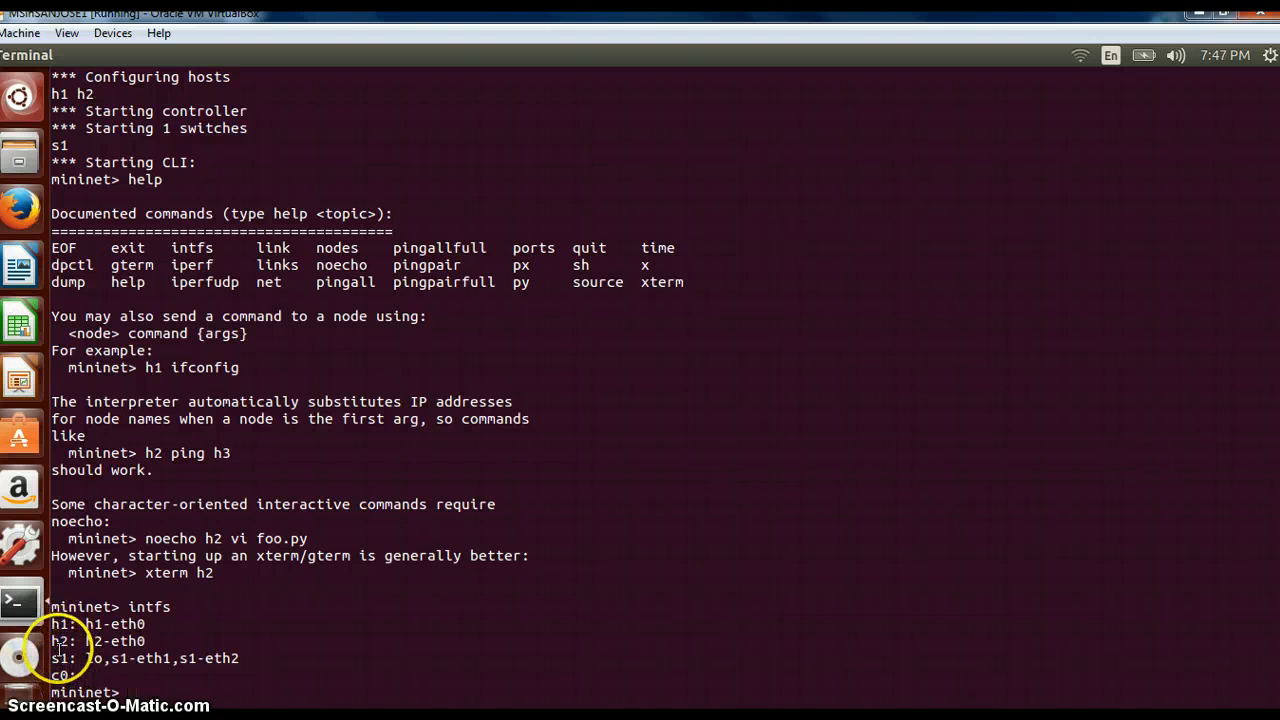
mouse_move(164, 688)
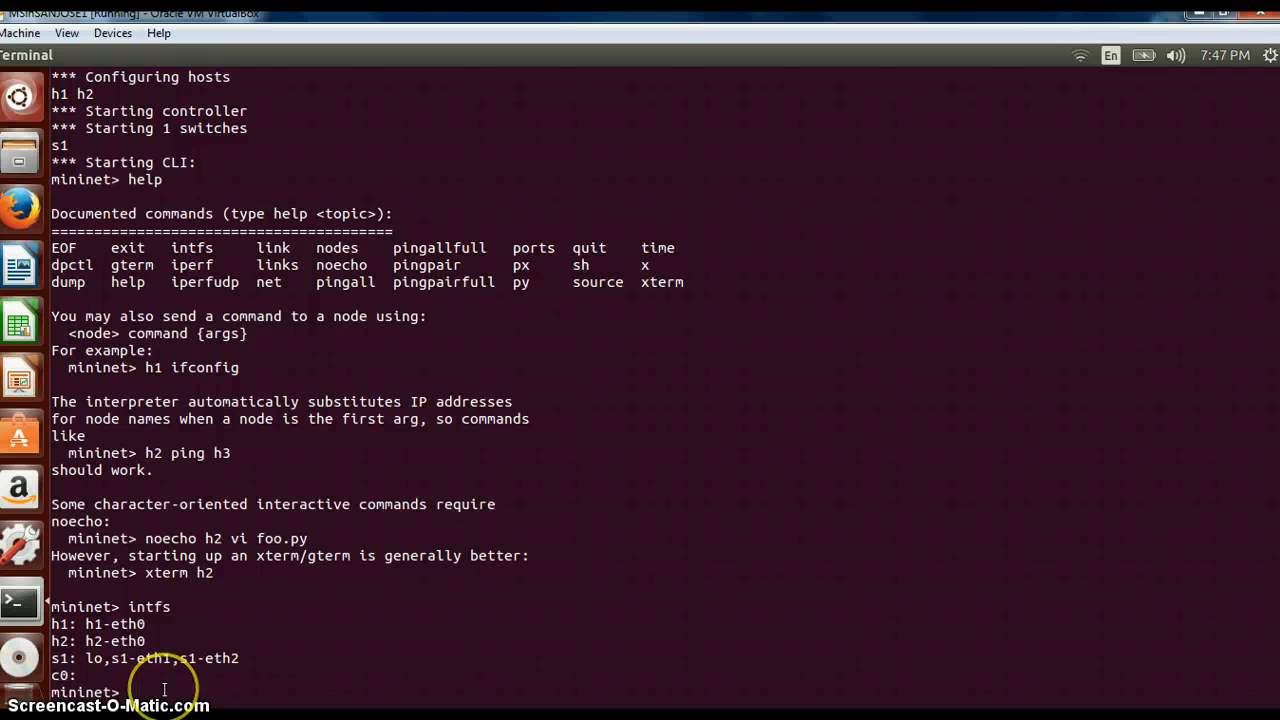
Run 'links' to report the h1-s1 and h2-s1 links as OK.
text(li)
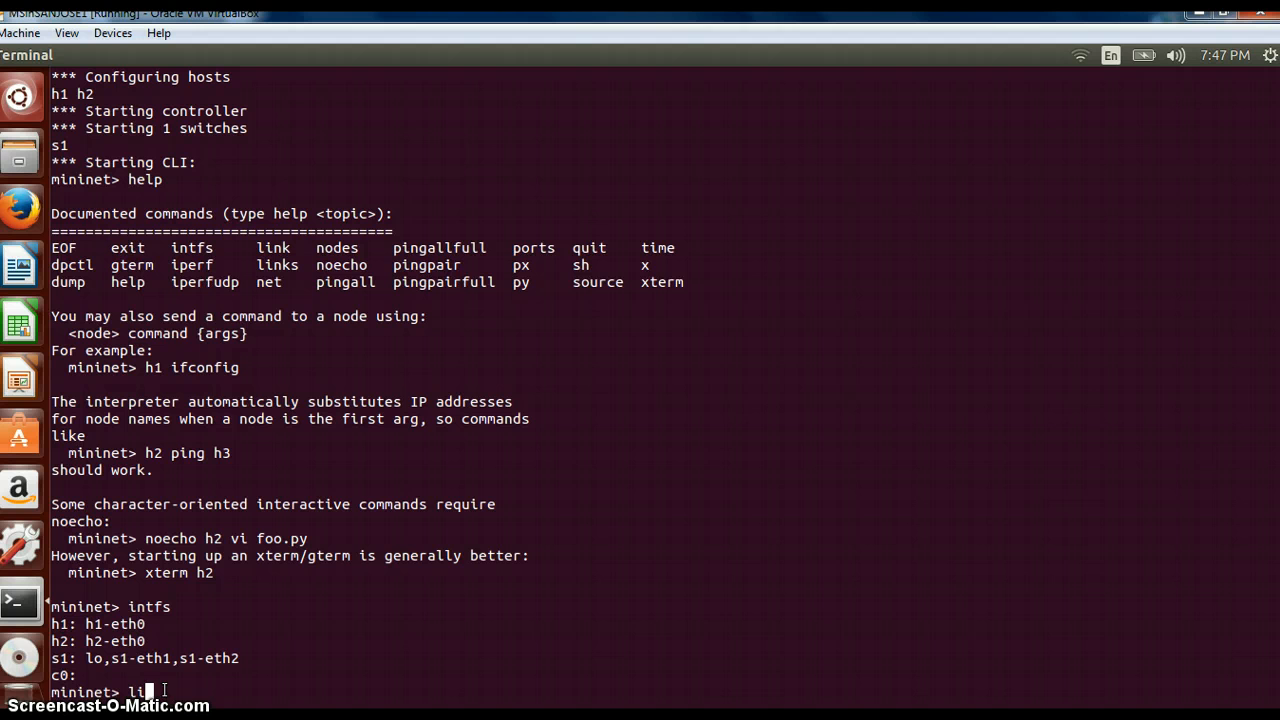
text(nk)
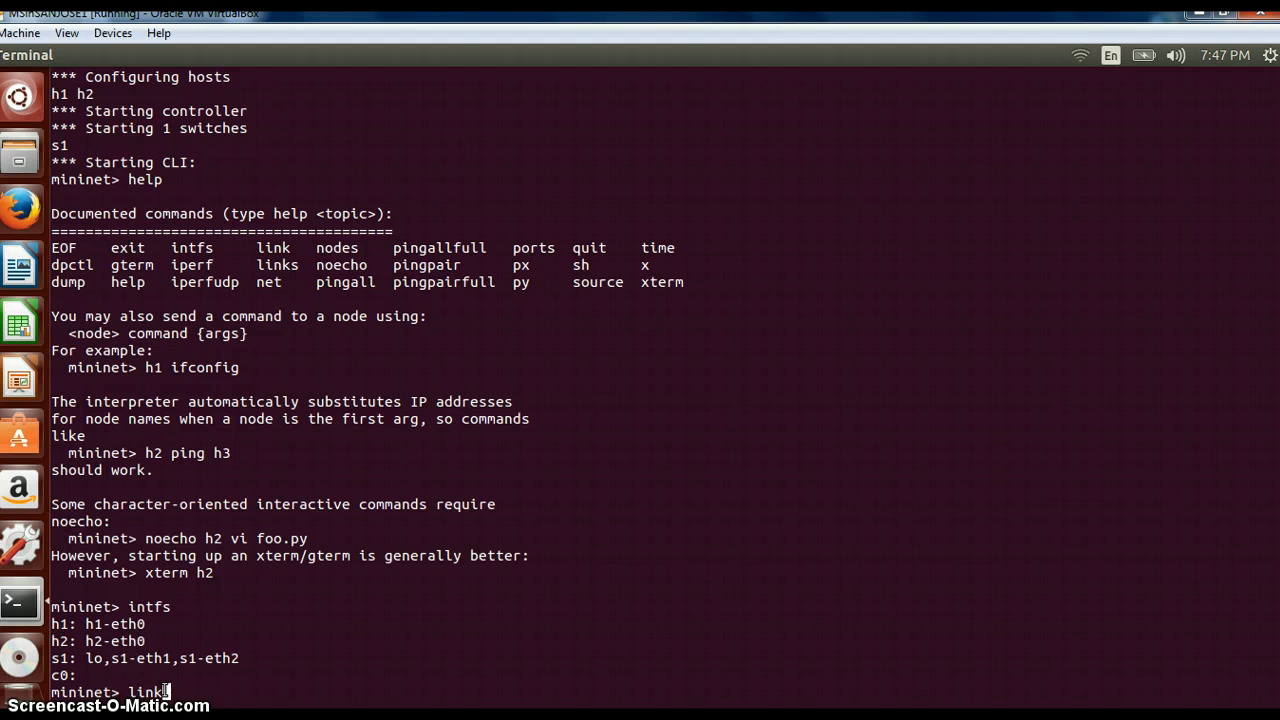
key(Return)
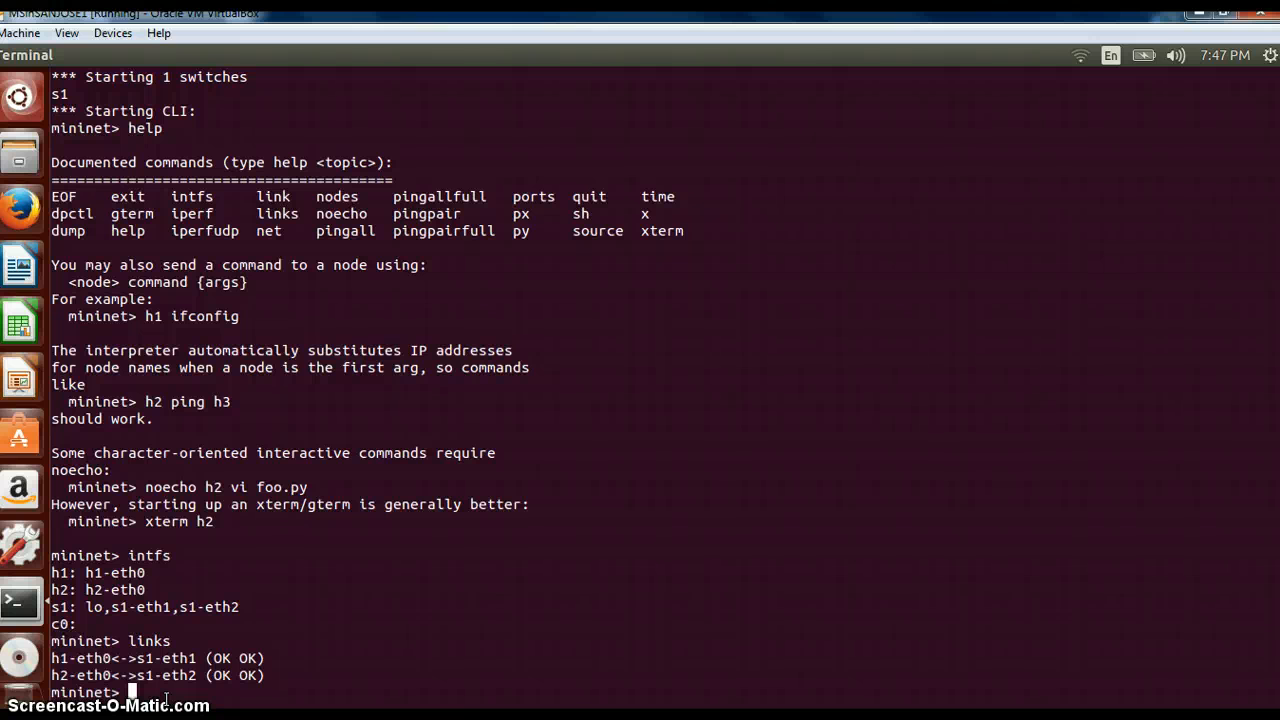
Run 'nodes' to list c0, h1, h2, s1, then 'pingall' showing 0% dropped.
text(nodes)
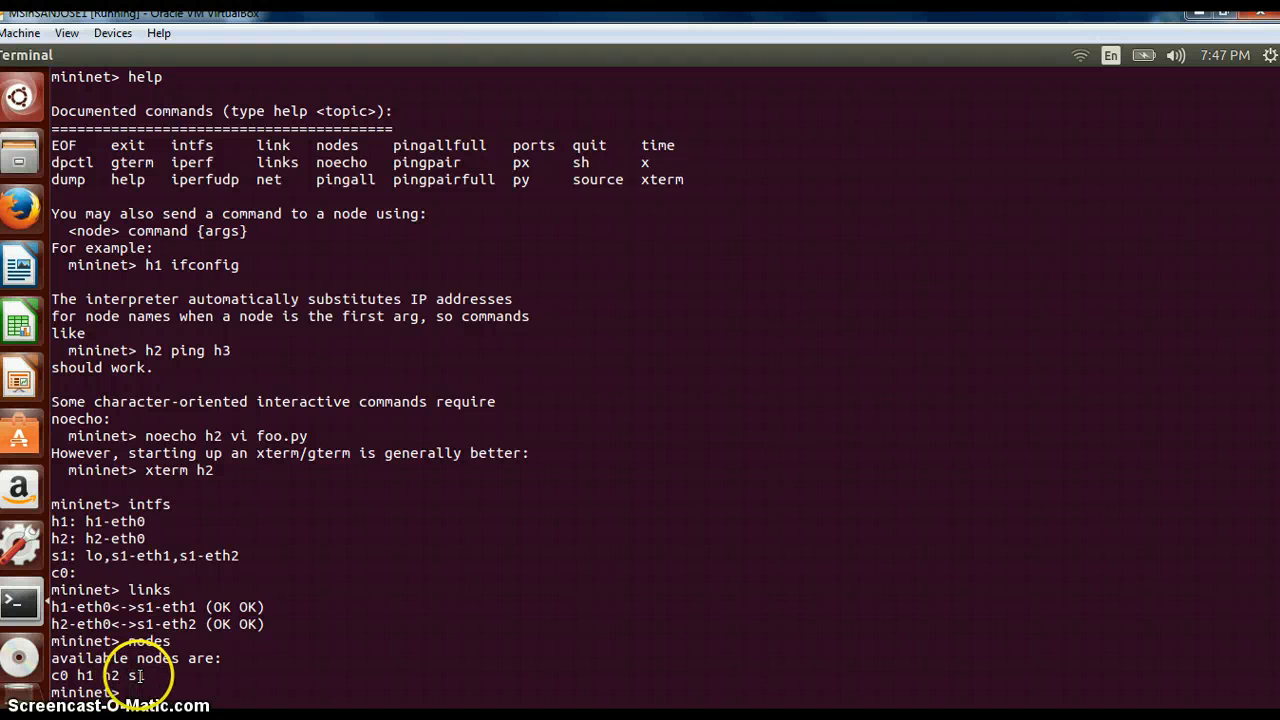
mouse_move(130, 708)
text(pingall)
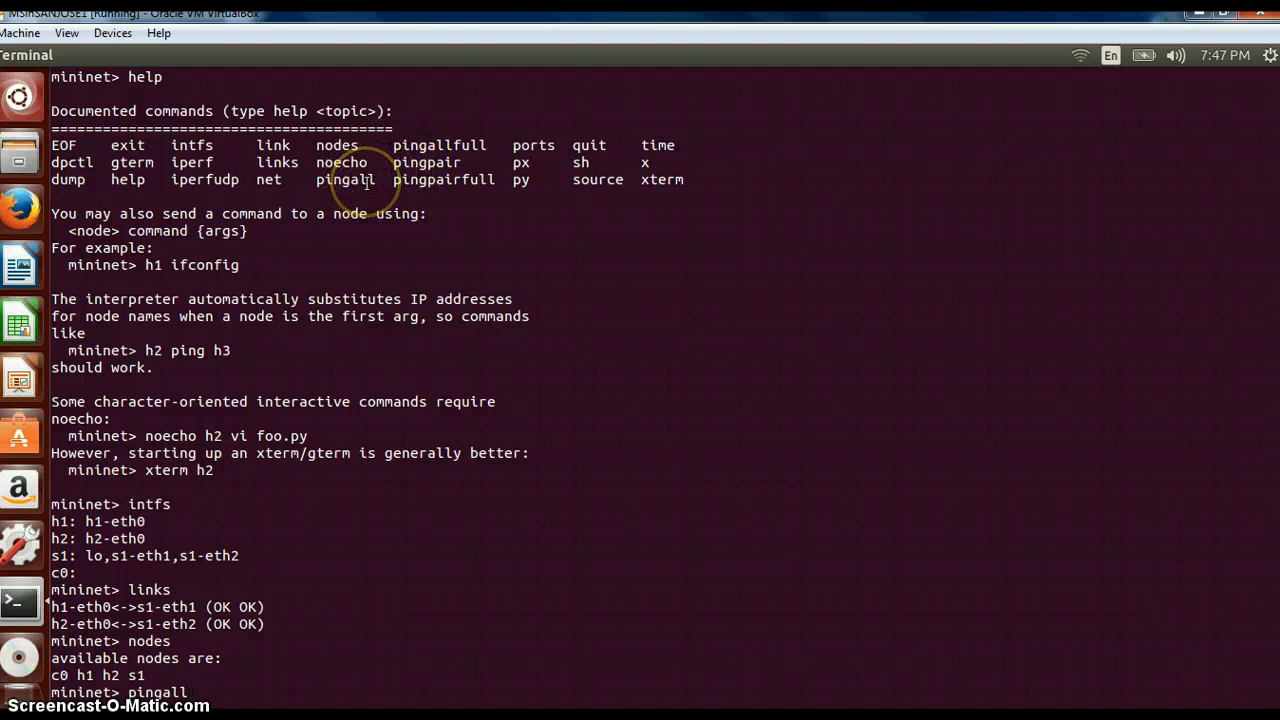
mouse_move(234, 688)
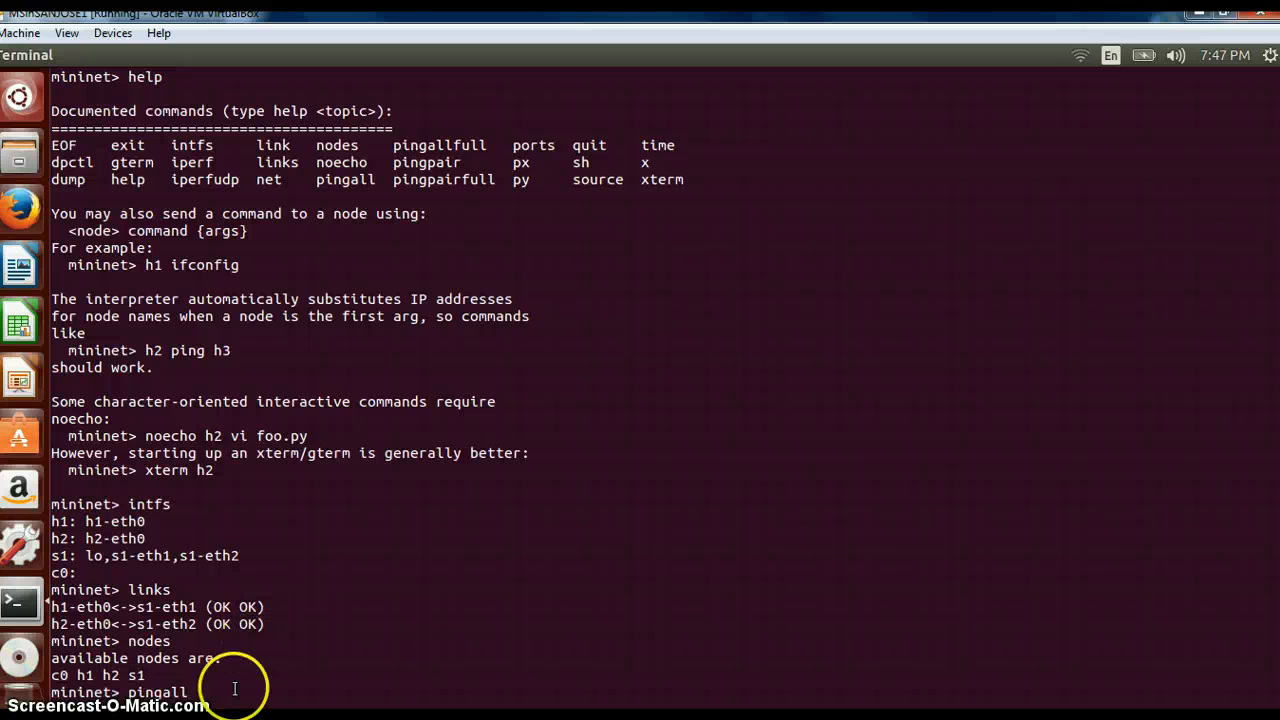
mouse_move(232, 688)
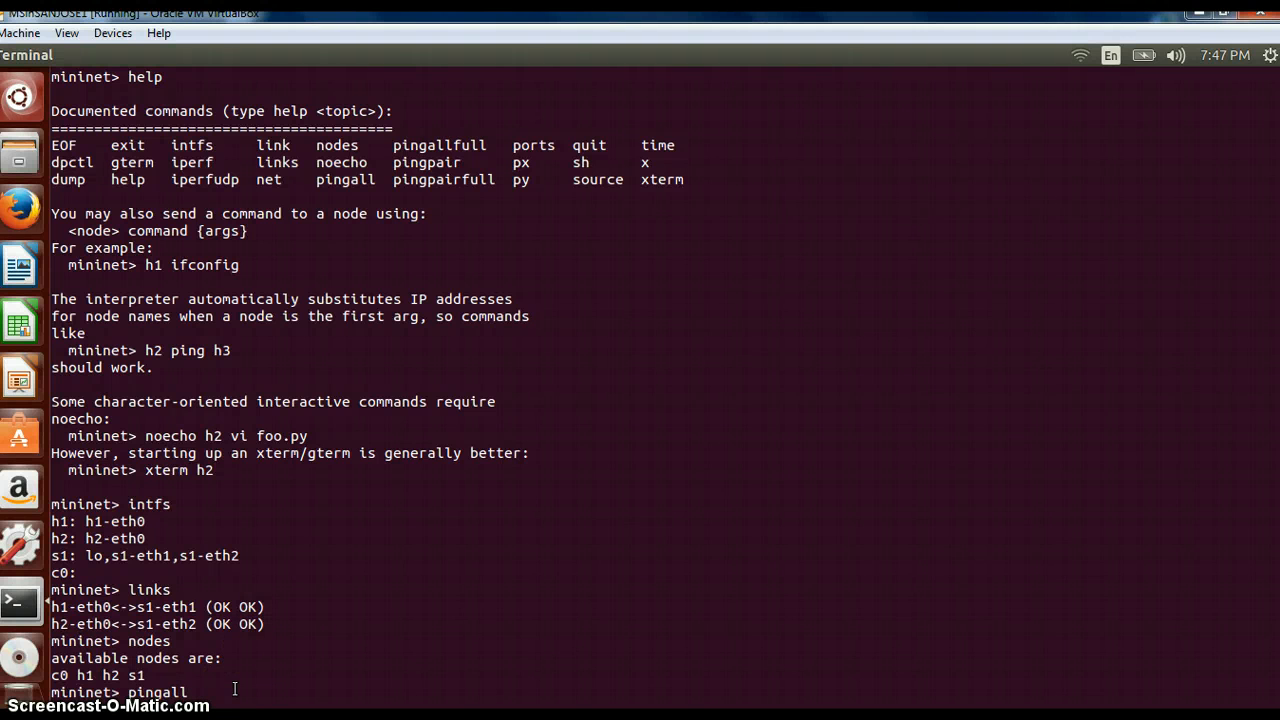
key(Return)
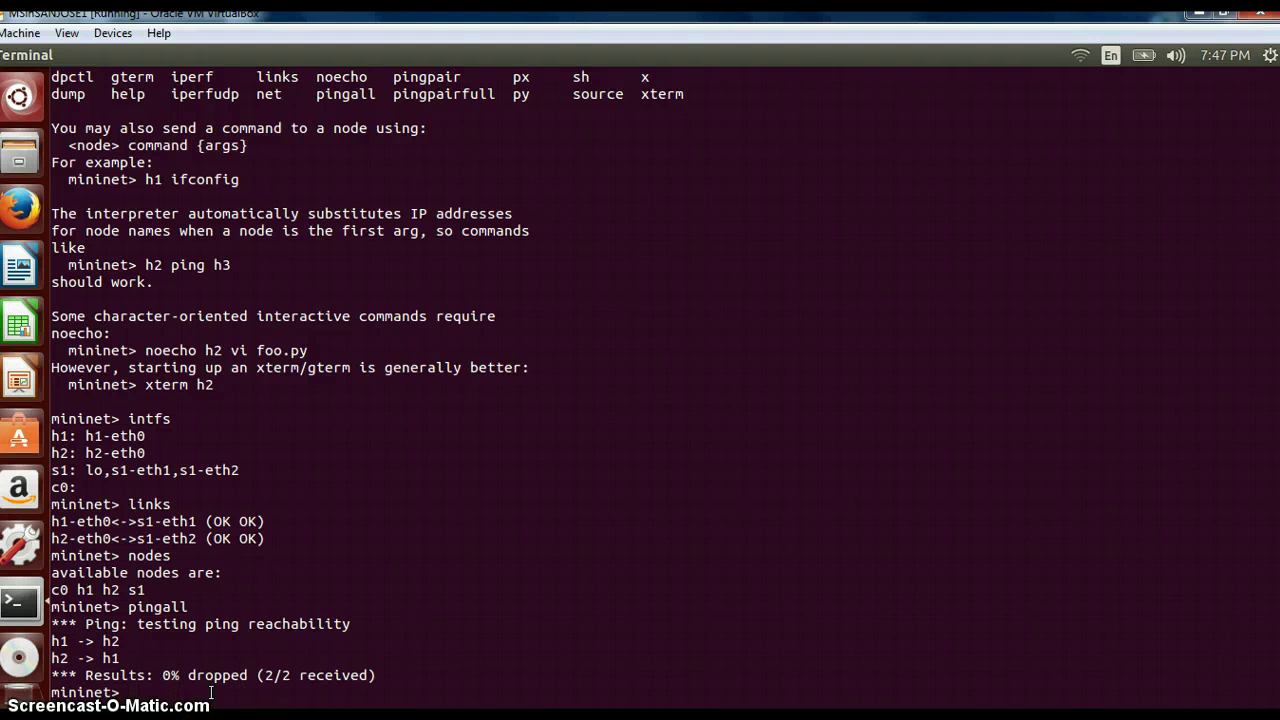
Run 'pingallfull' to show h1 and h2 reaching each other with round-trip times.
text(ping)
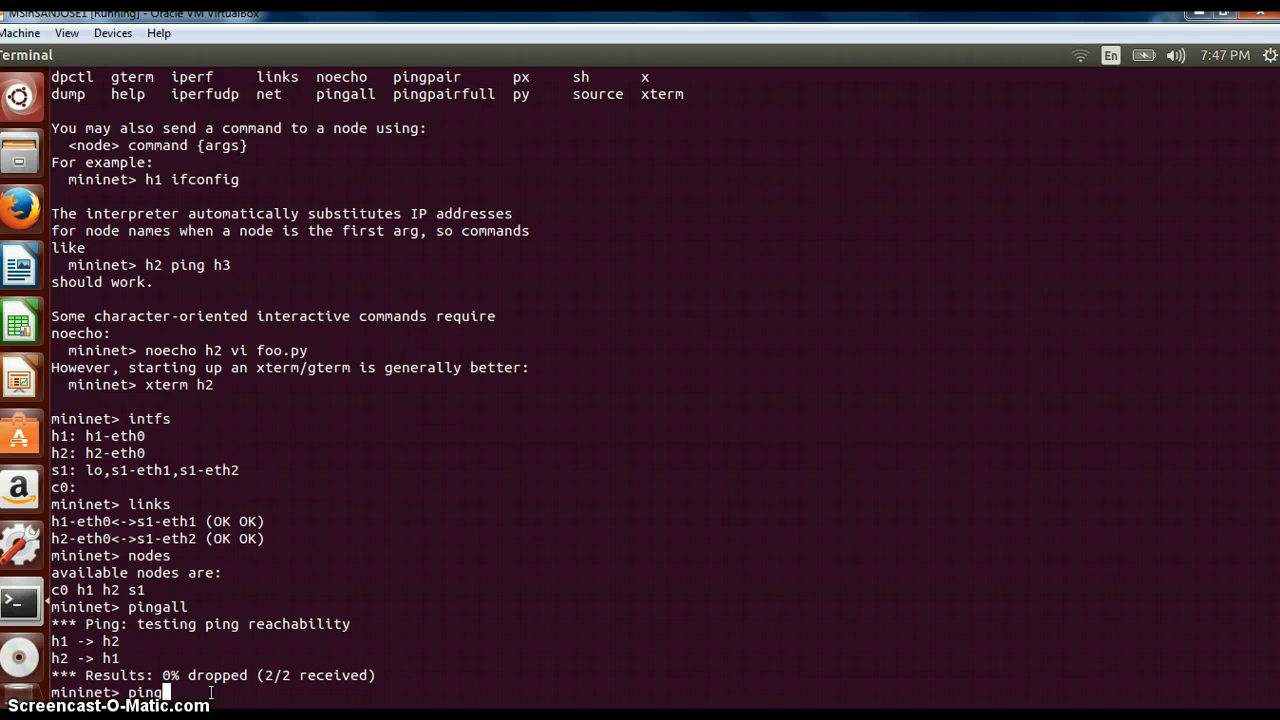
text(allfull)
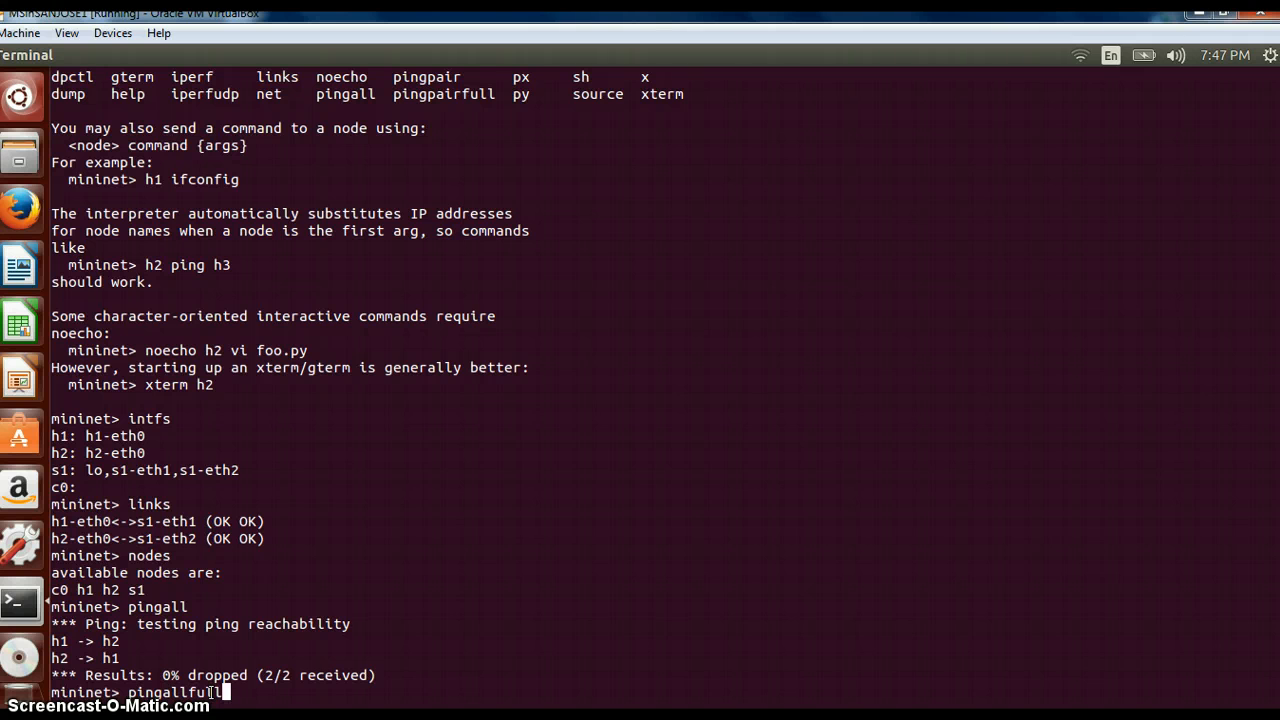
key(Return)
text(help)
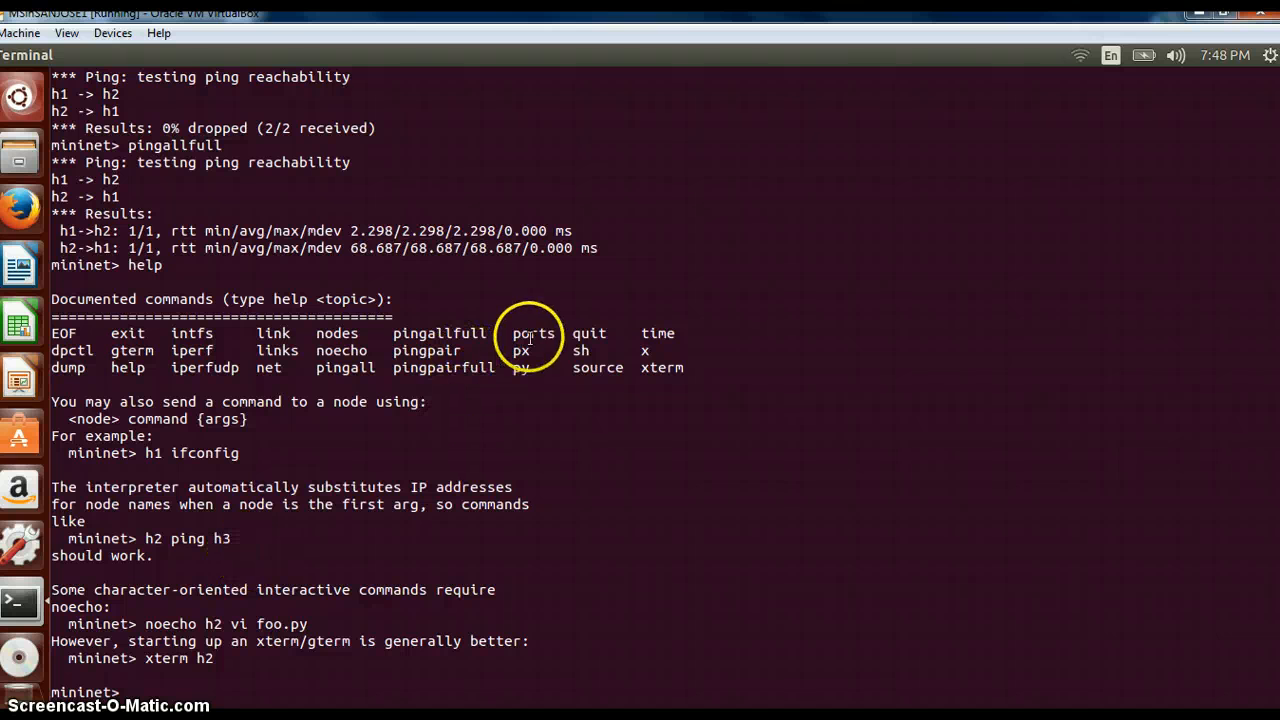
mouse_move(230, 684)
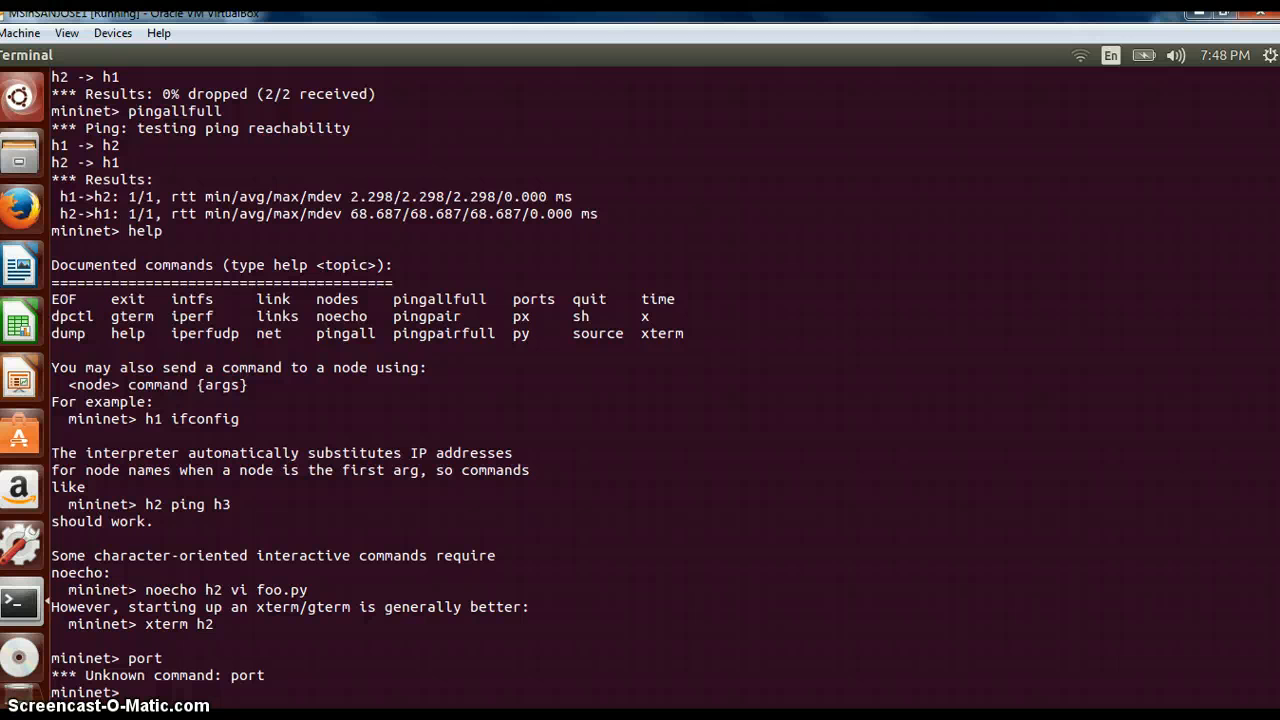
Run 'ports' to list s1's lo, s1-eth1, s1-eth2, then 'iperf' reporting 474 Mbits/sec.
text(ports)
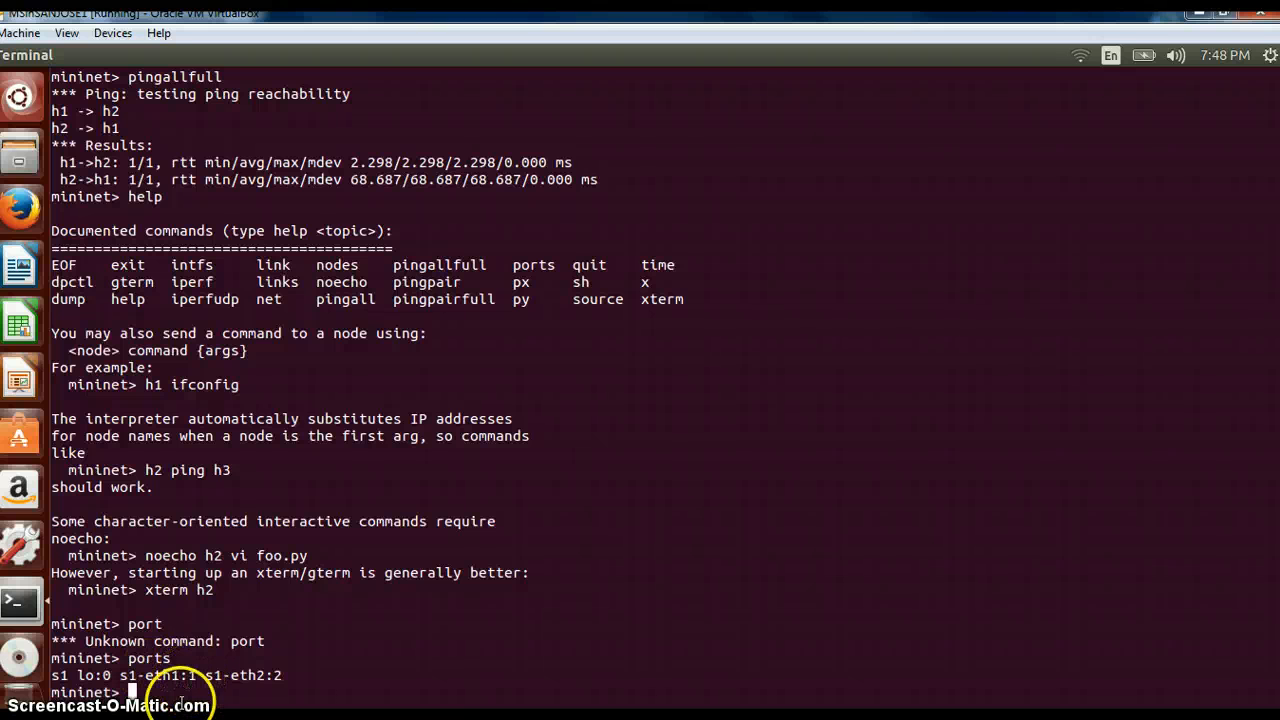
mouse_move(90, 196)
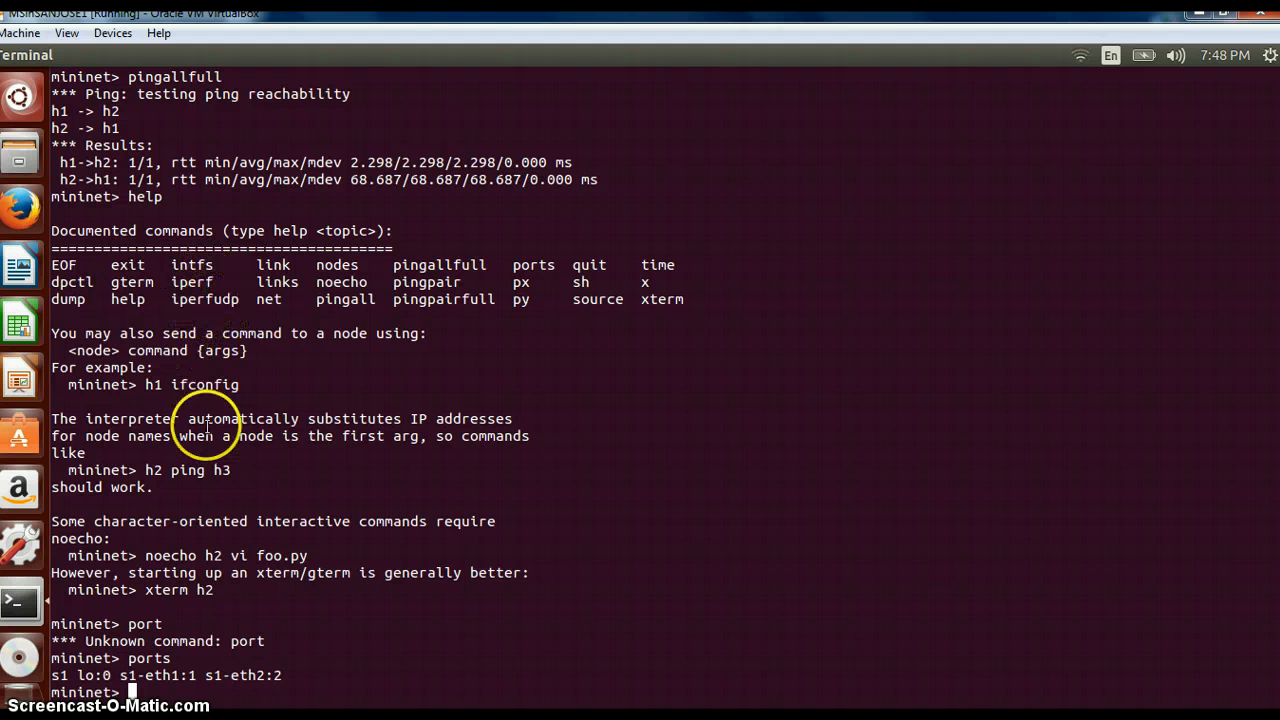
mouse_move(176, 676)
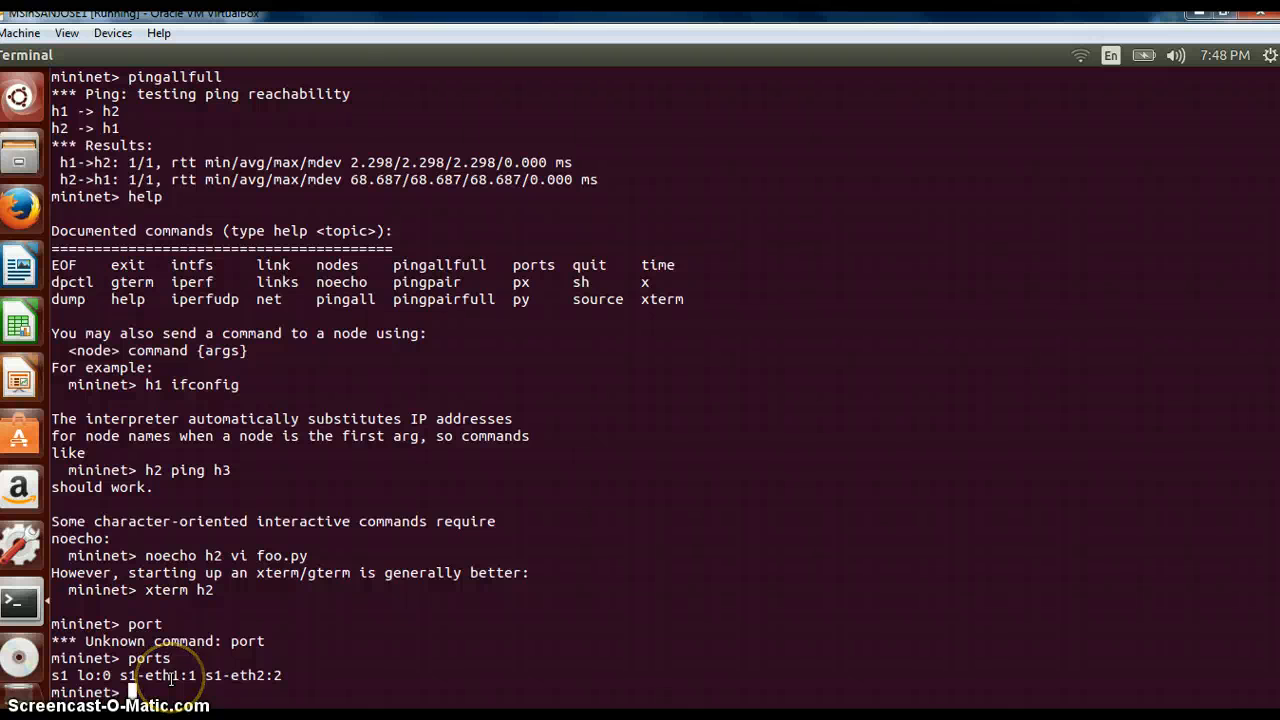
text(iperf)
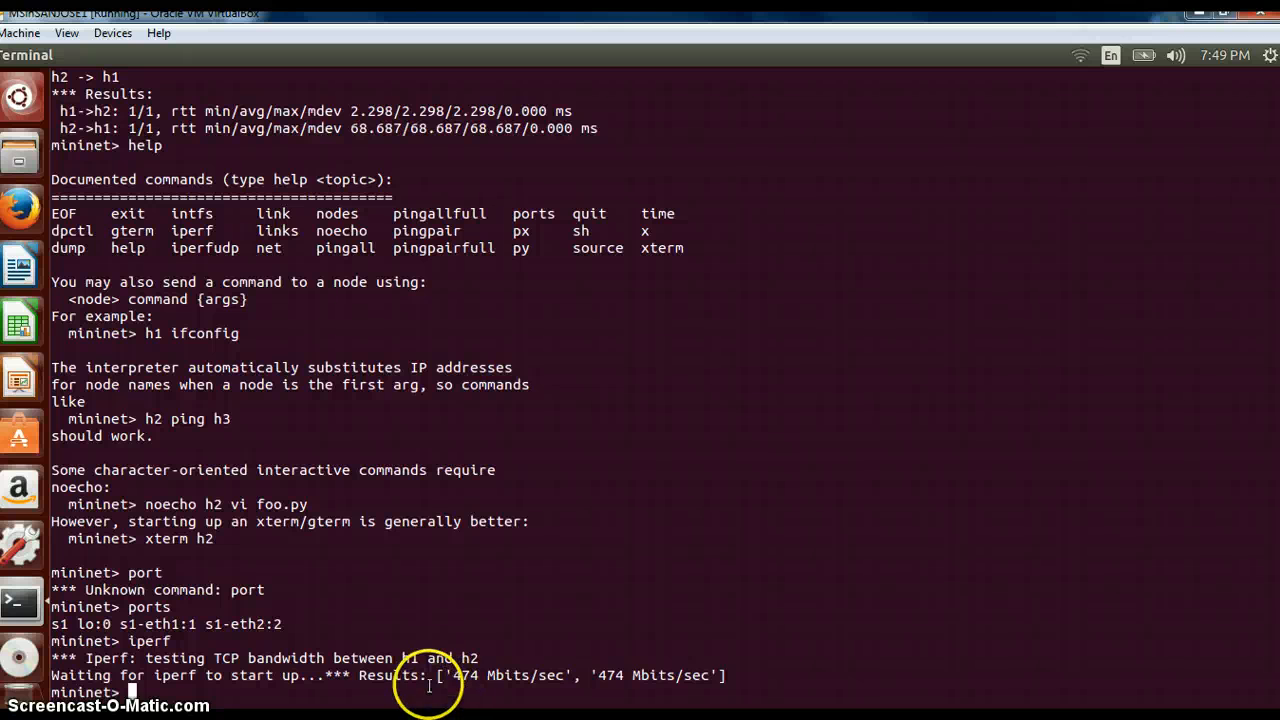
mouse_move(536, 690)
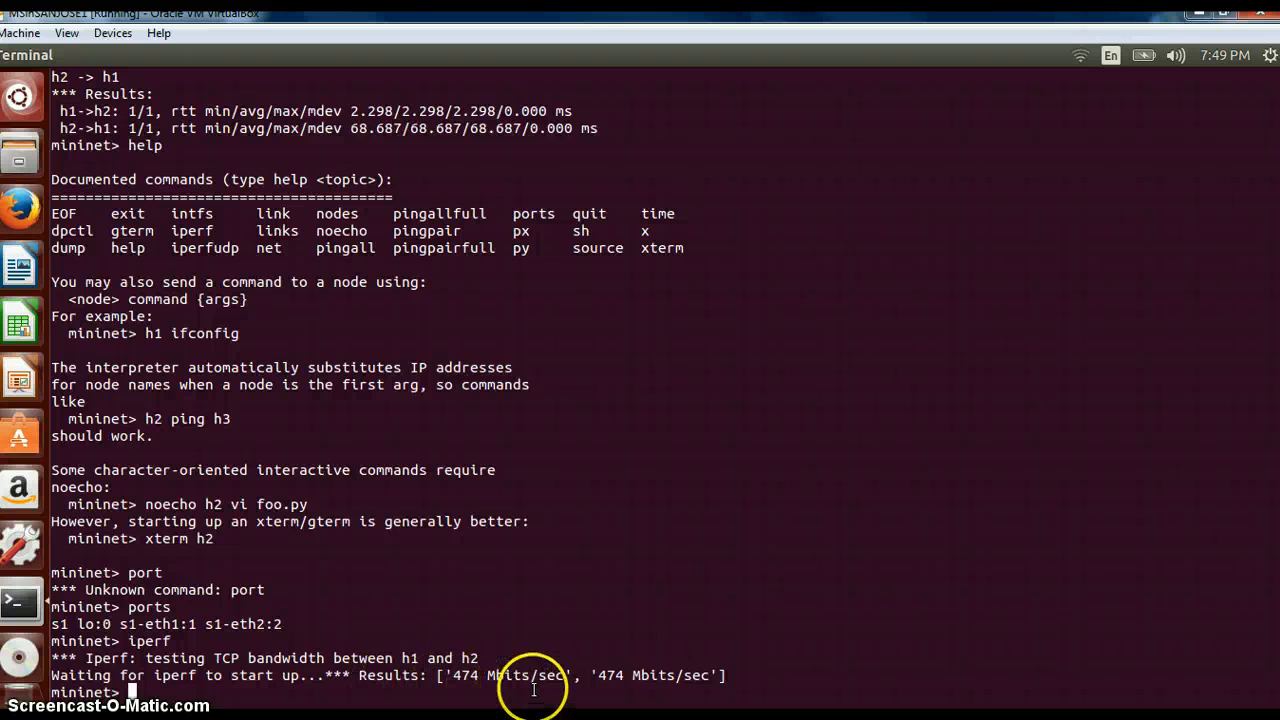
mouse_move(492, 700)
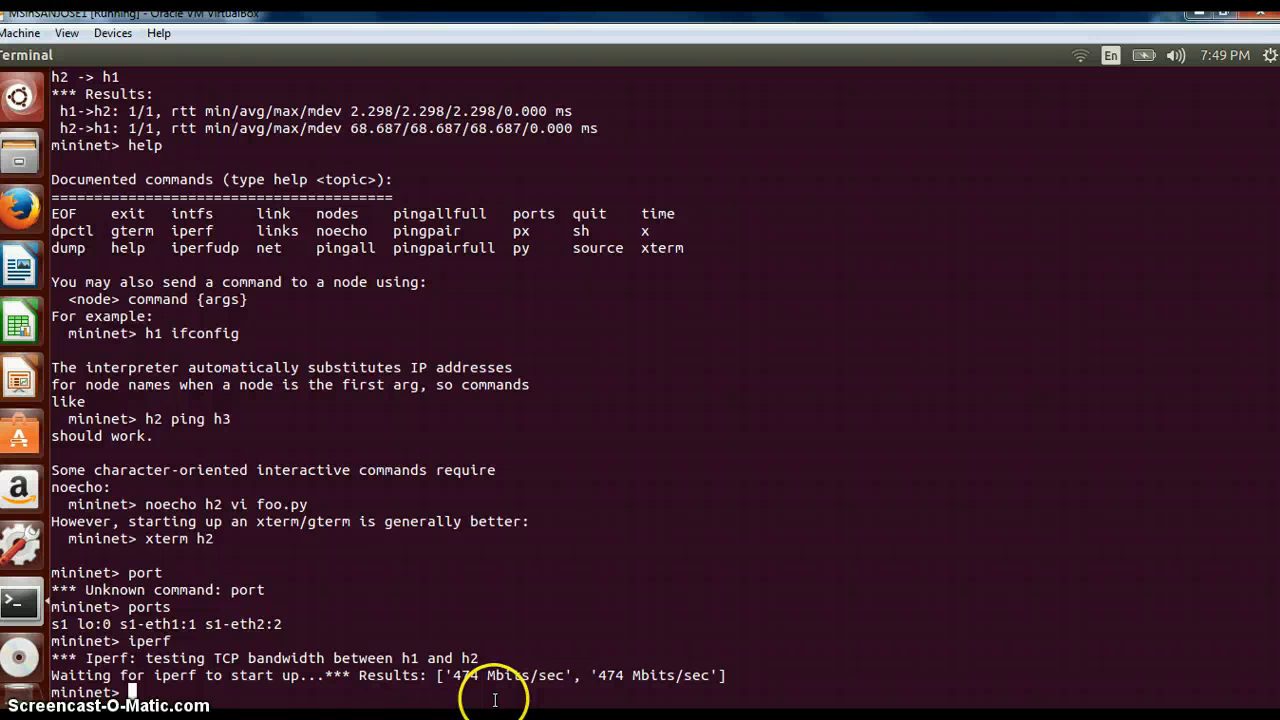
mouse_move(288, 296)
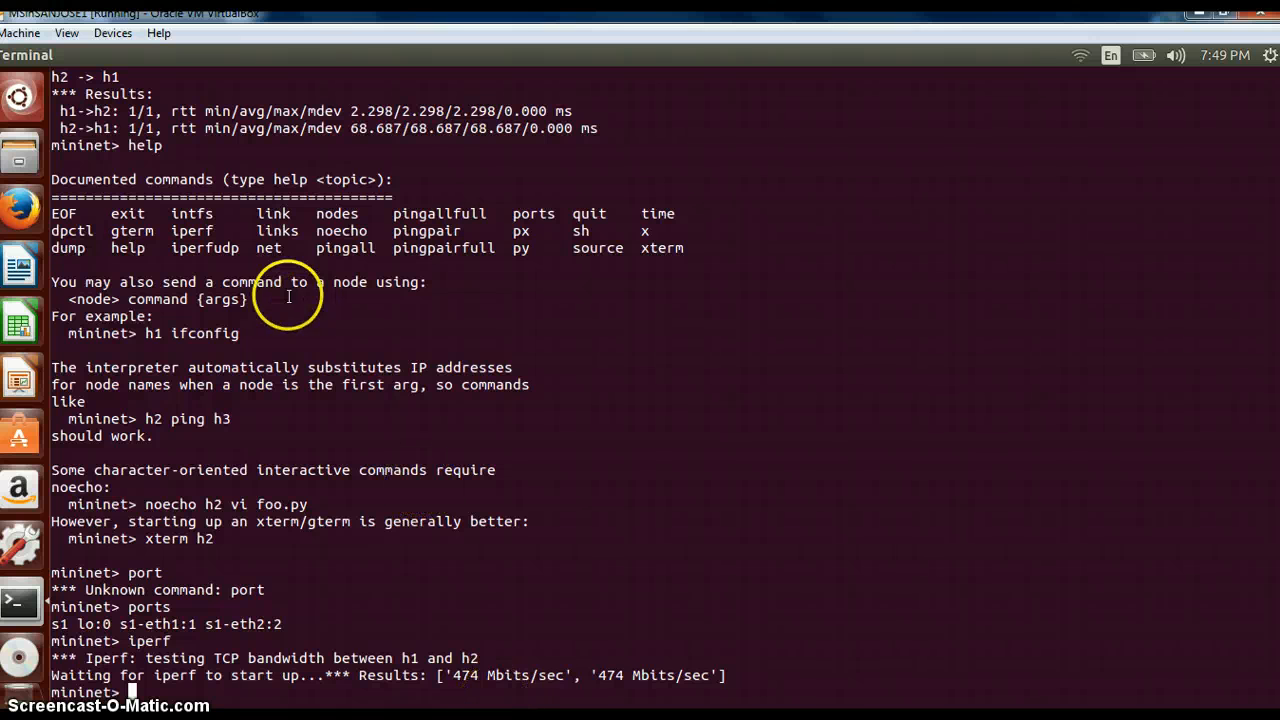
mouse_move(224, 240)
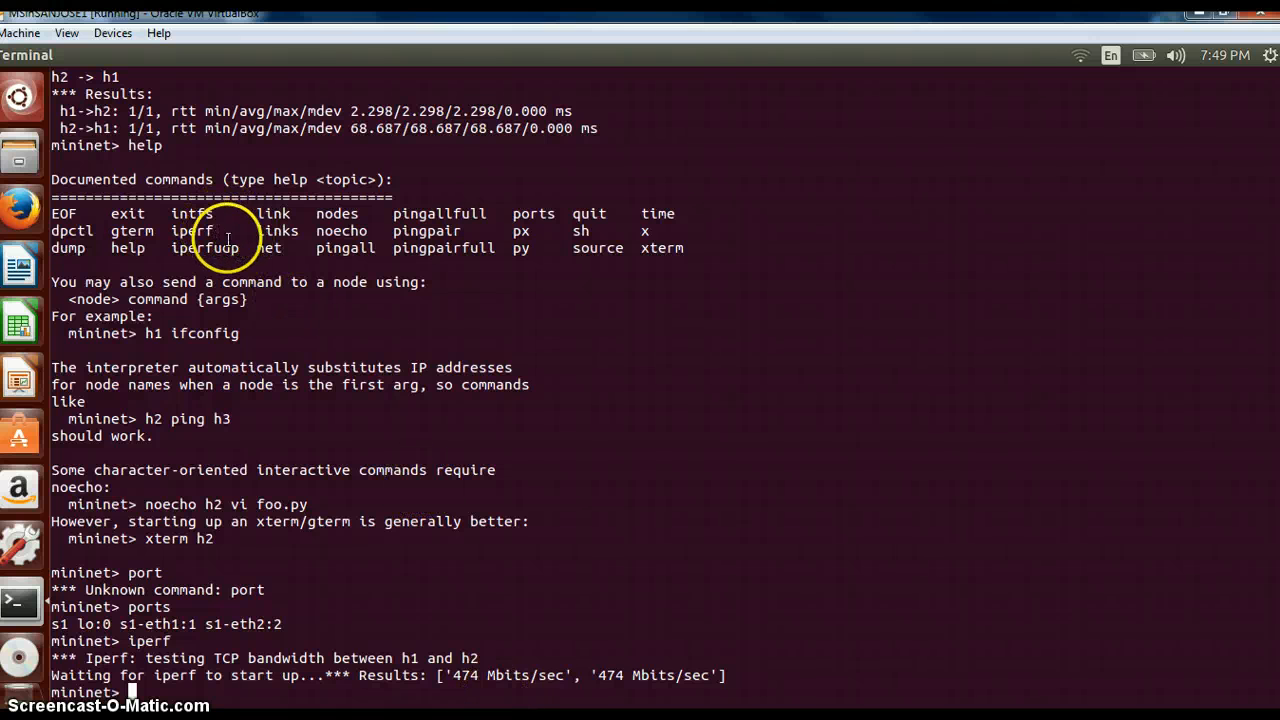
mouse_move(420, 230)
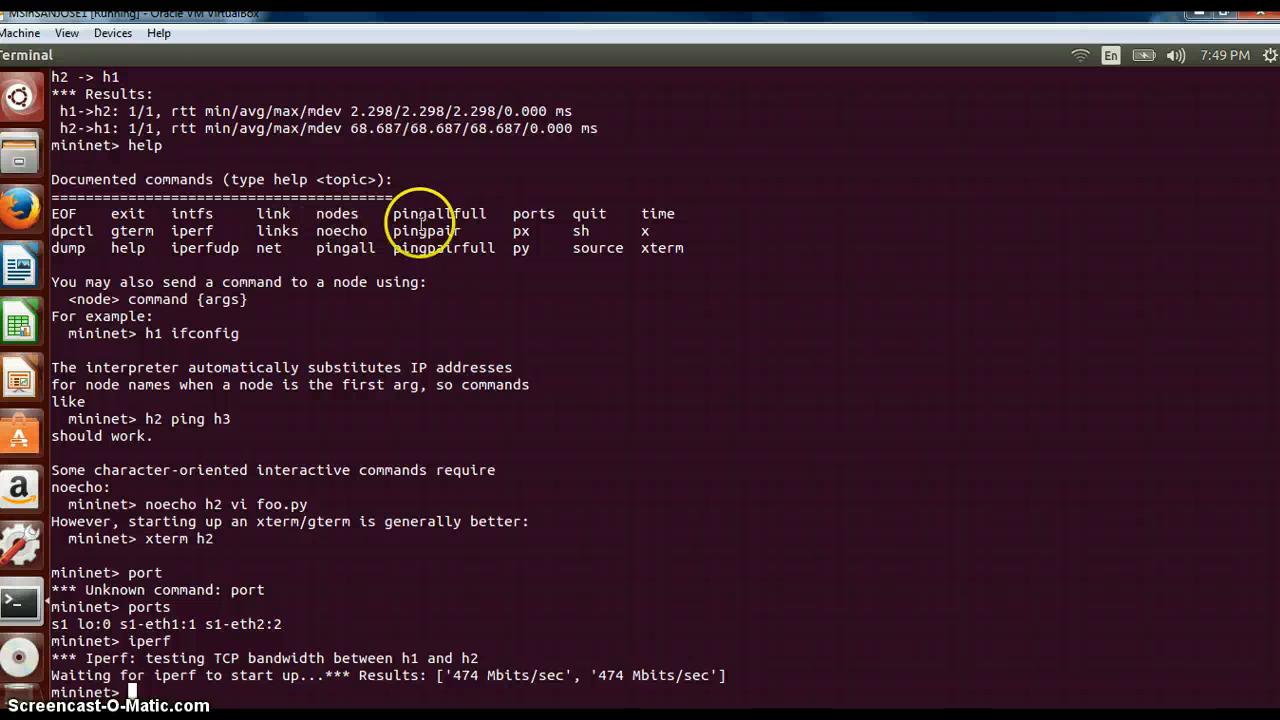
mouse_move(582, 232)
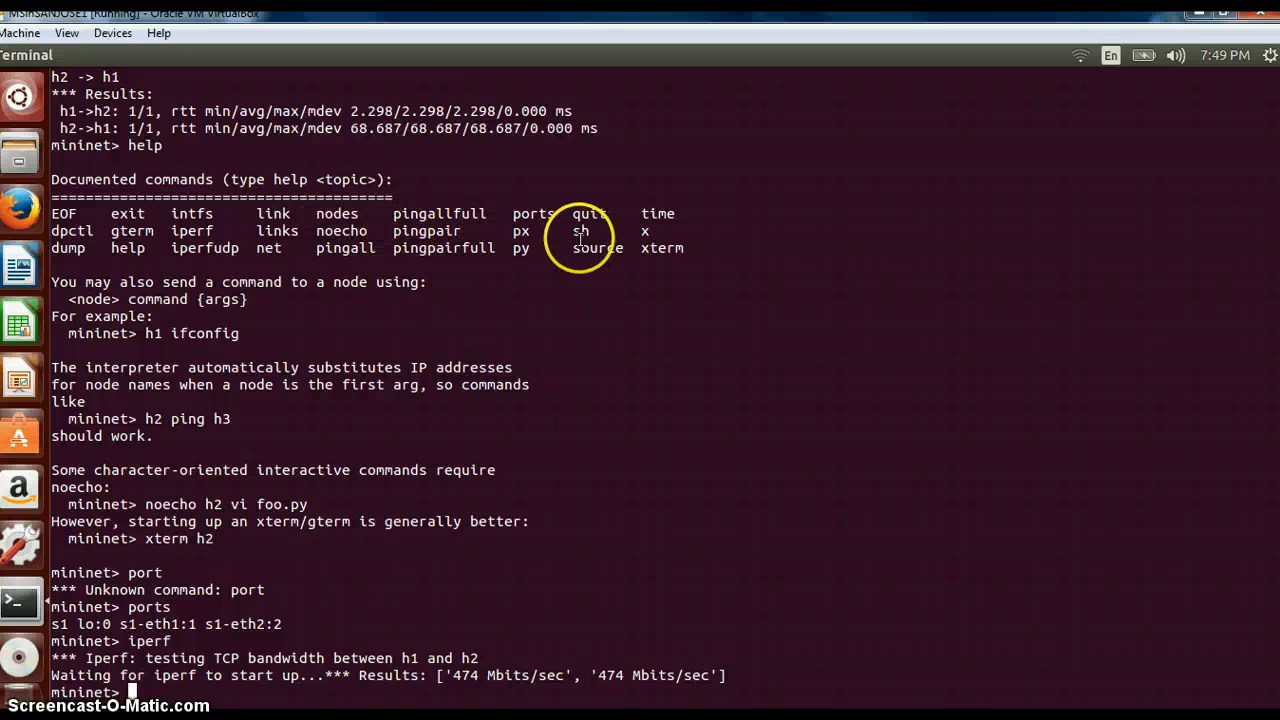
mouse_move(264, 260)
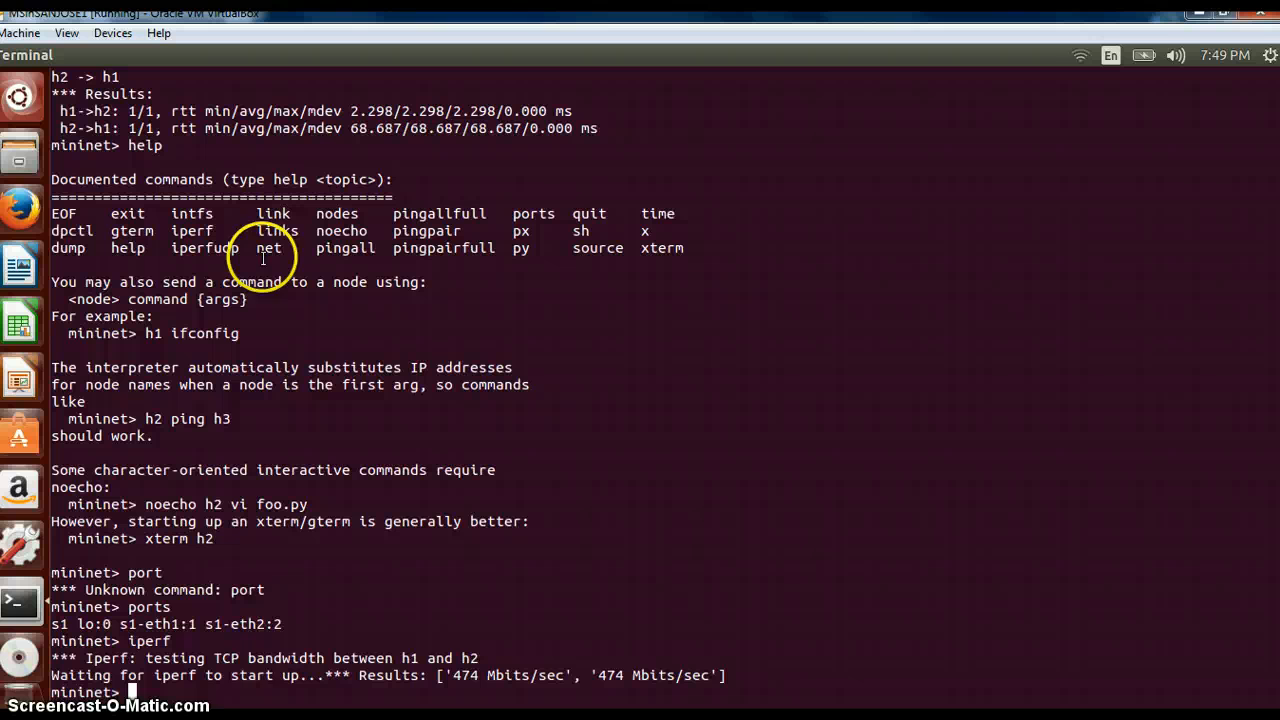
mouse_move(210, 690)
text(net)
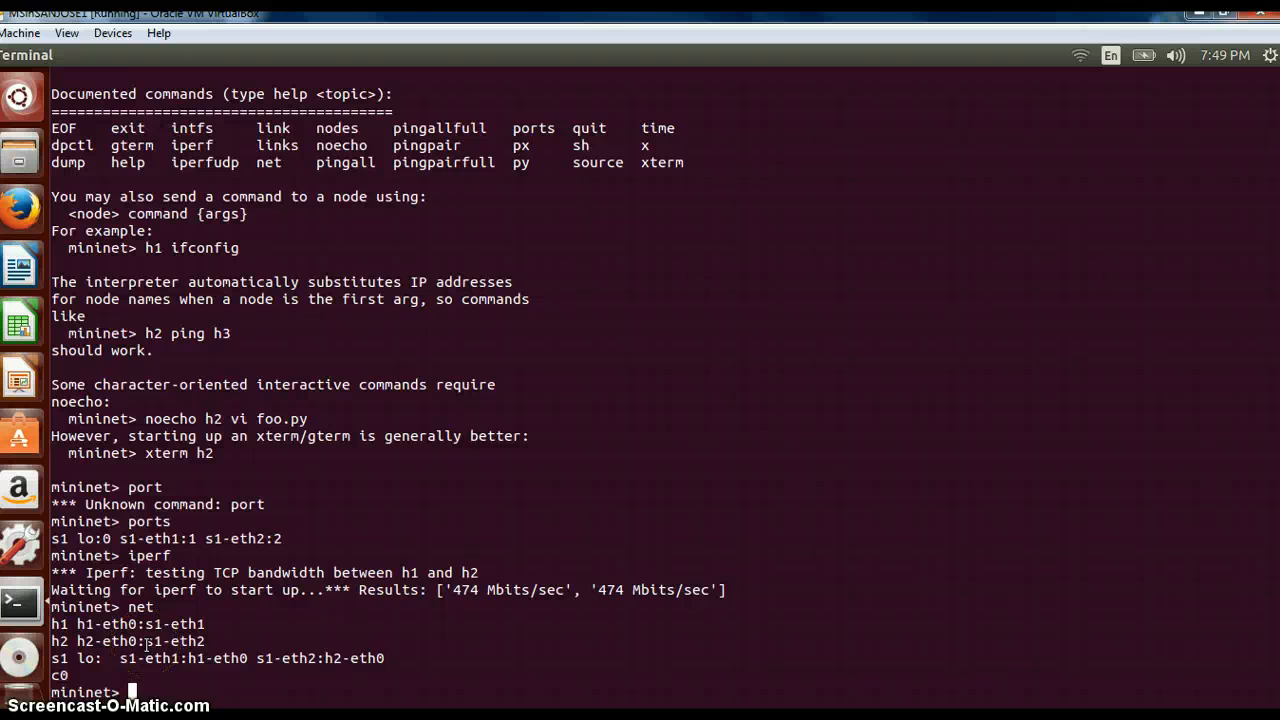
mouse_move(190, 676)
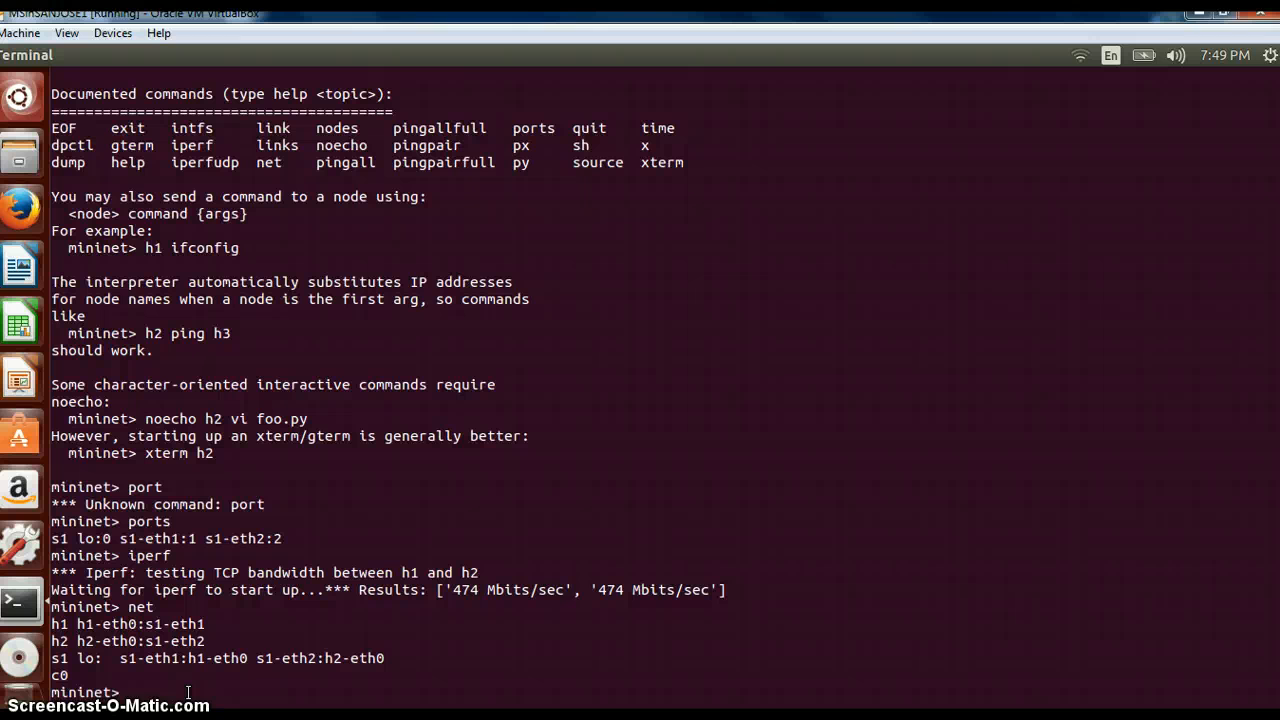
Start an xterm for controller c0 with 'xterm c0'.
text(xterm)
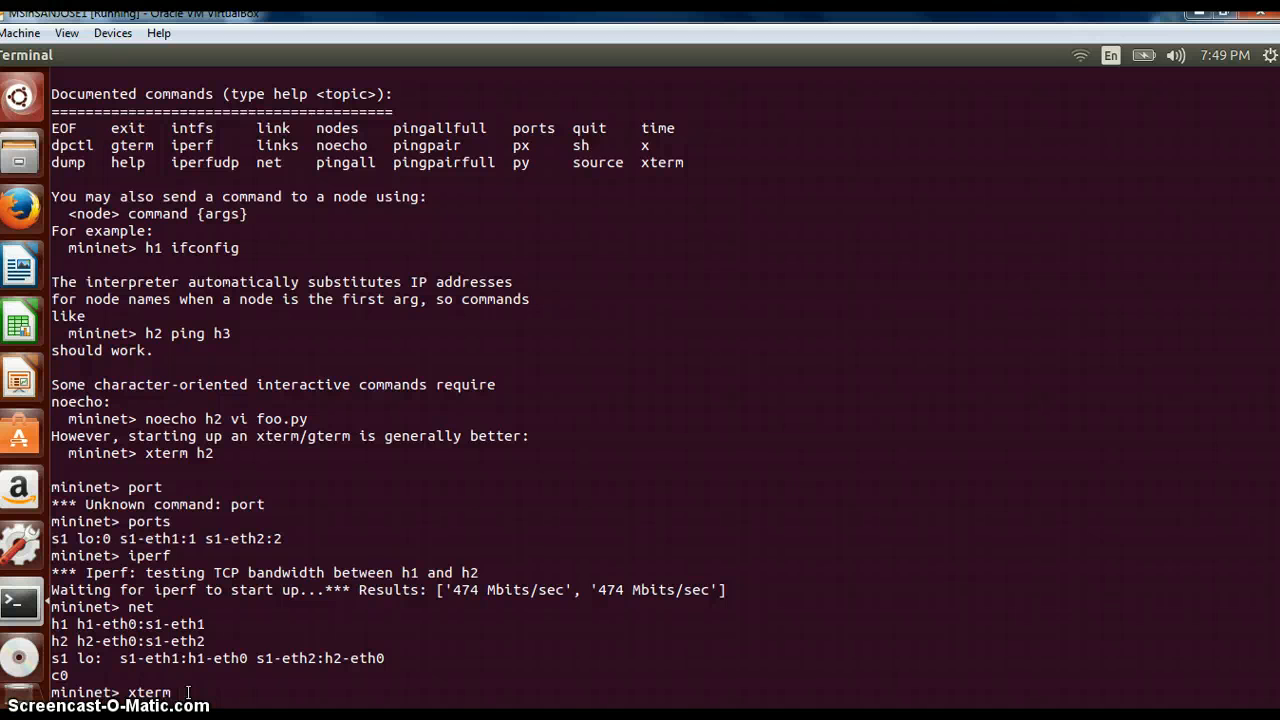
text(c0)
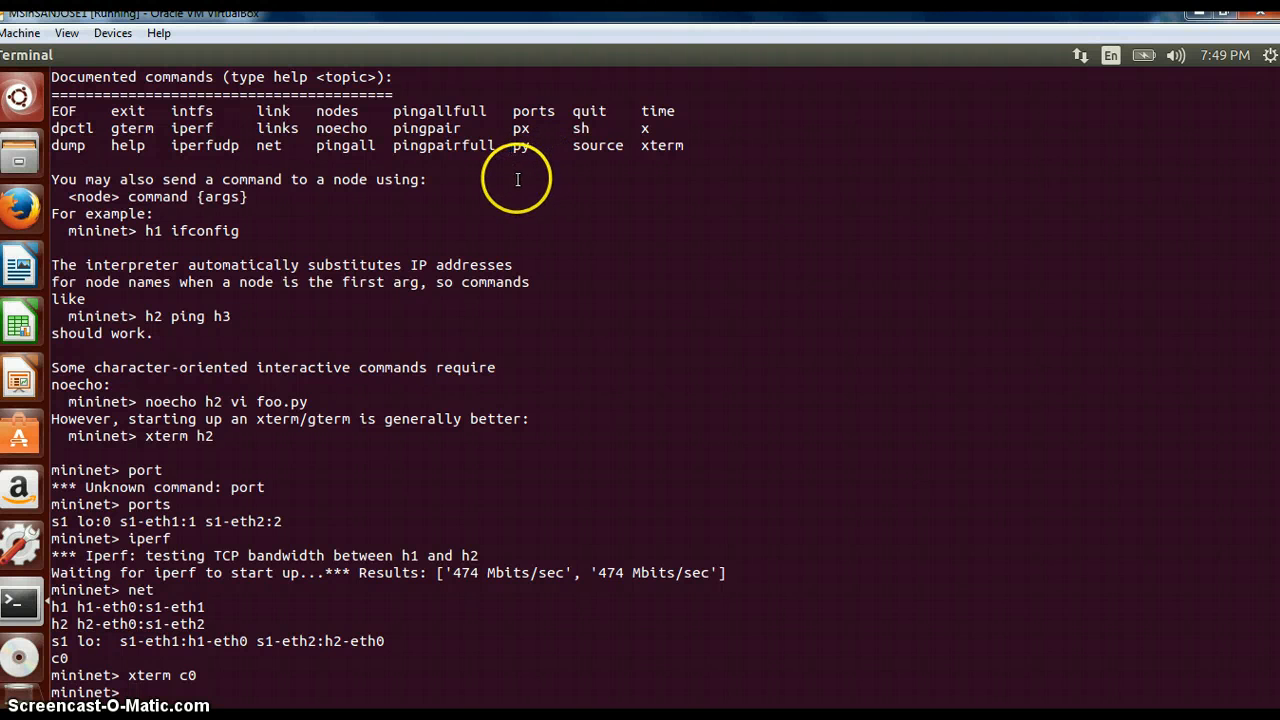
mouse_move(510, 292)
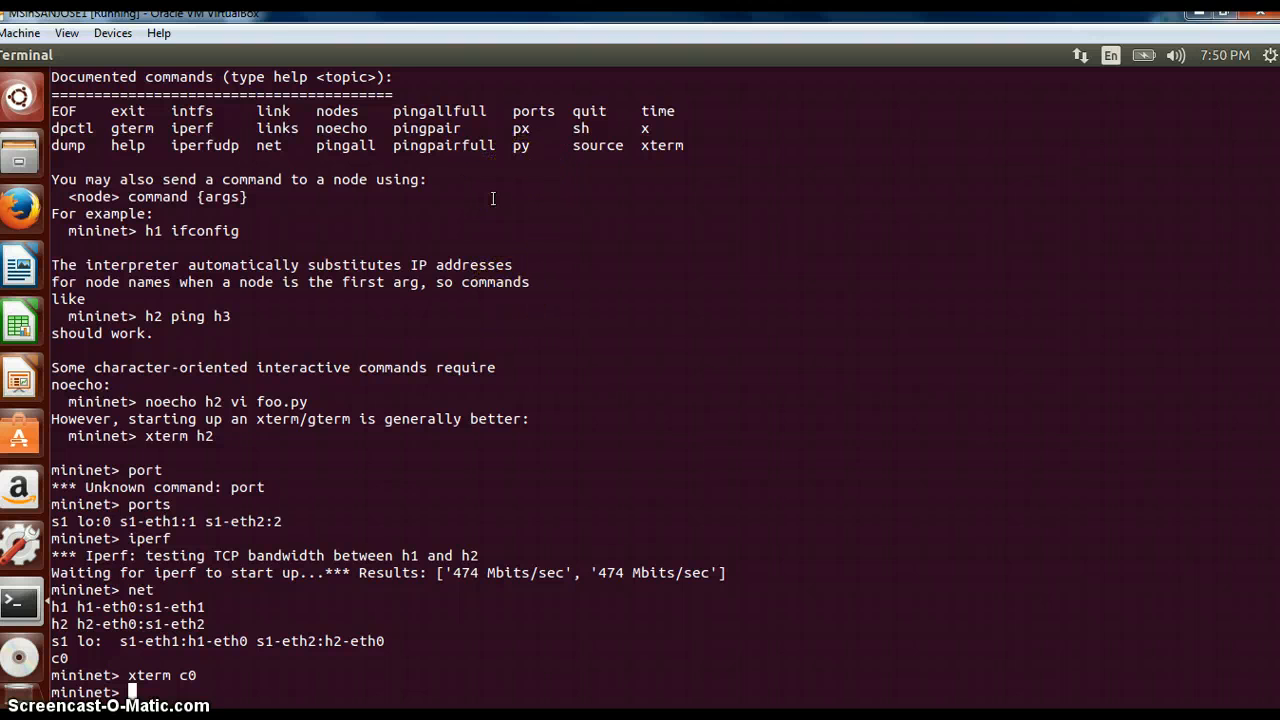
Run 'links' again to show both host-switch links OK.
double_click(272, 112)
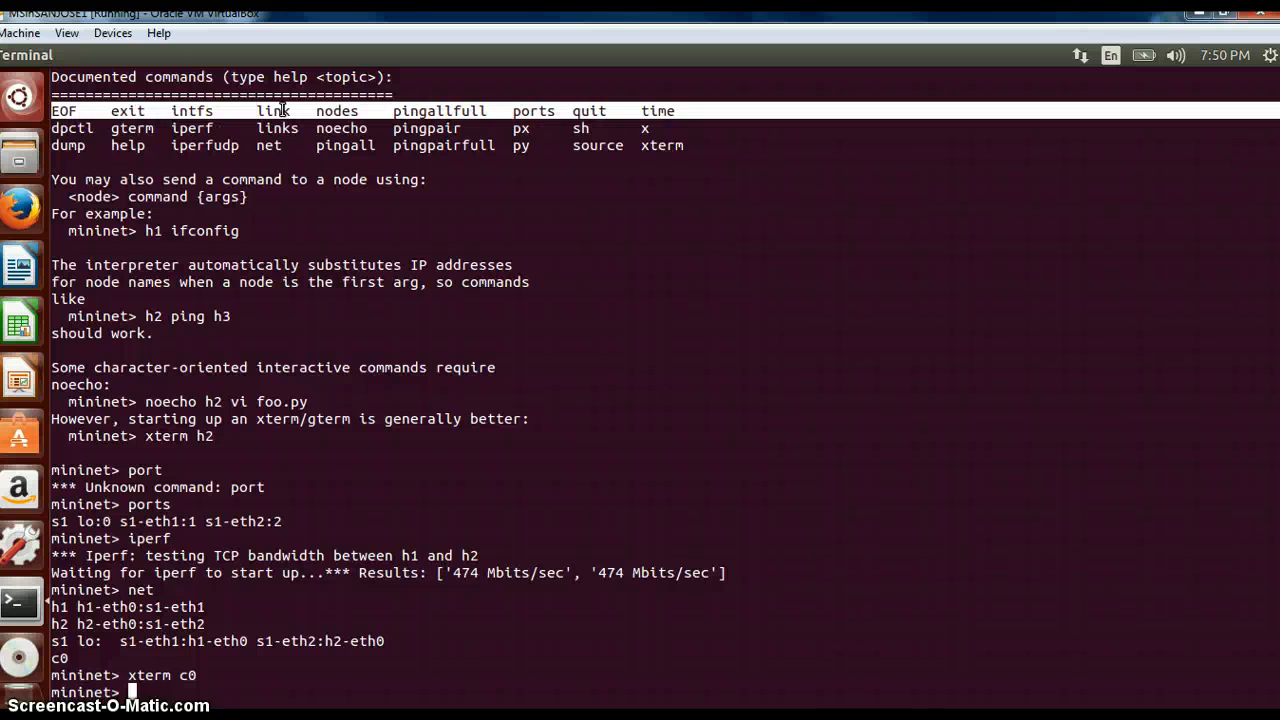
double_click(272, 110)
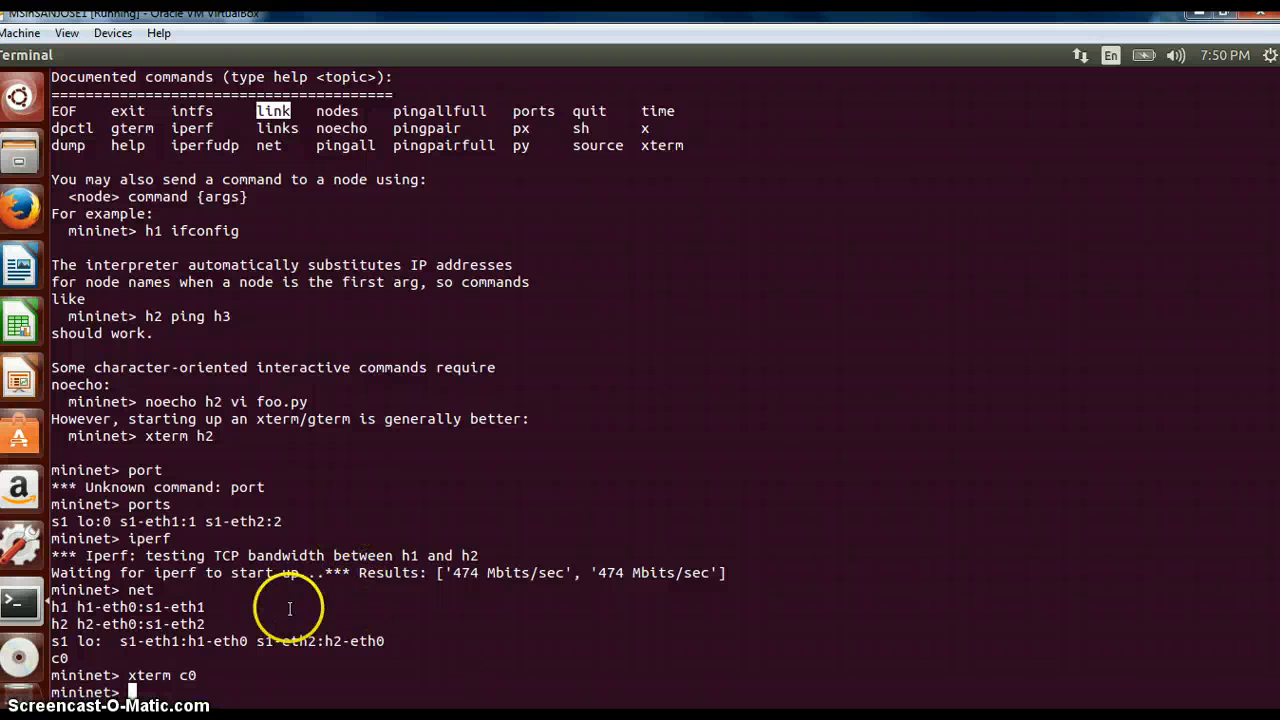
mouse_move(256, 694)
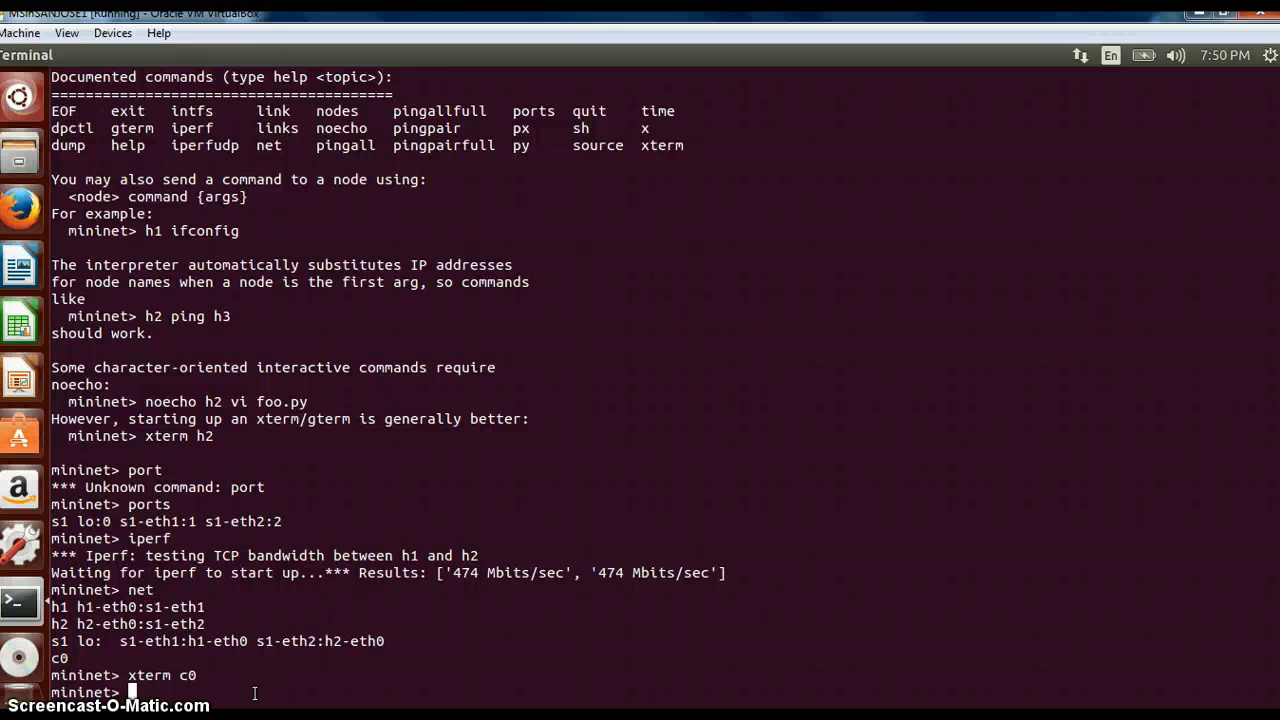
text(li)
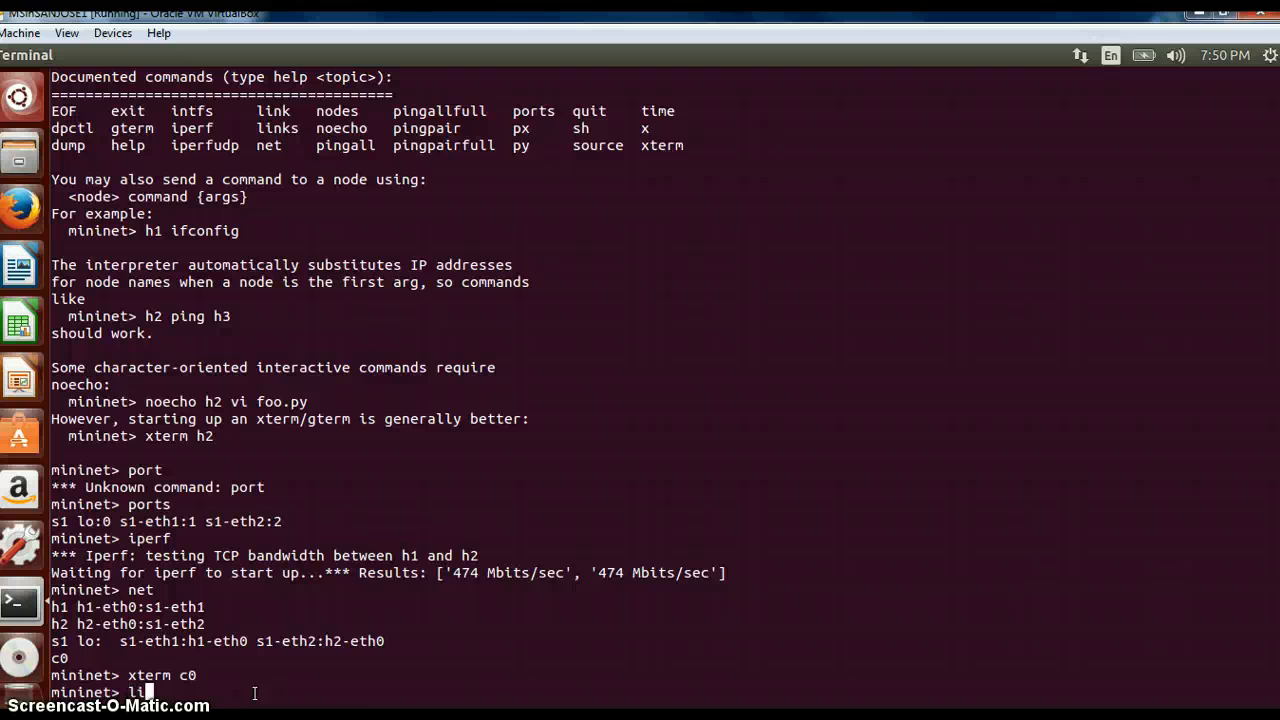
key(Return)
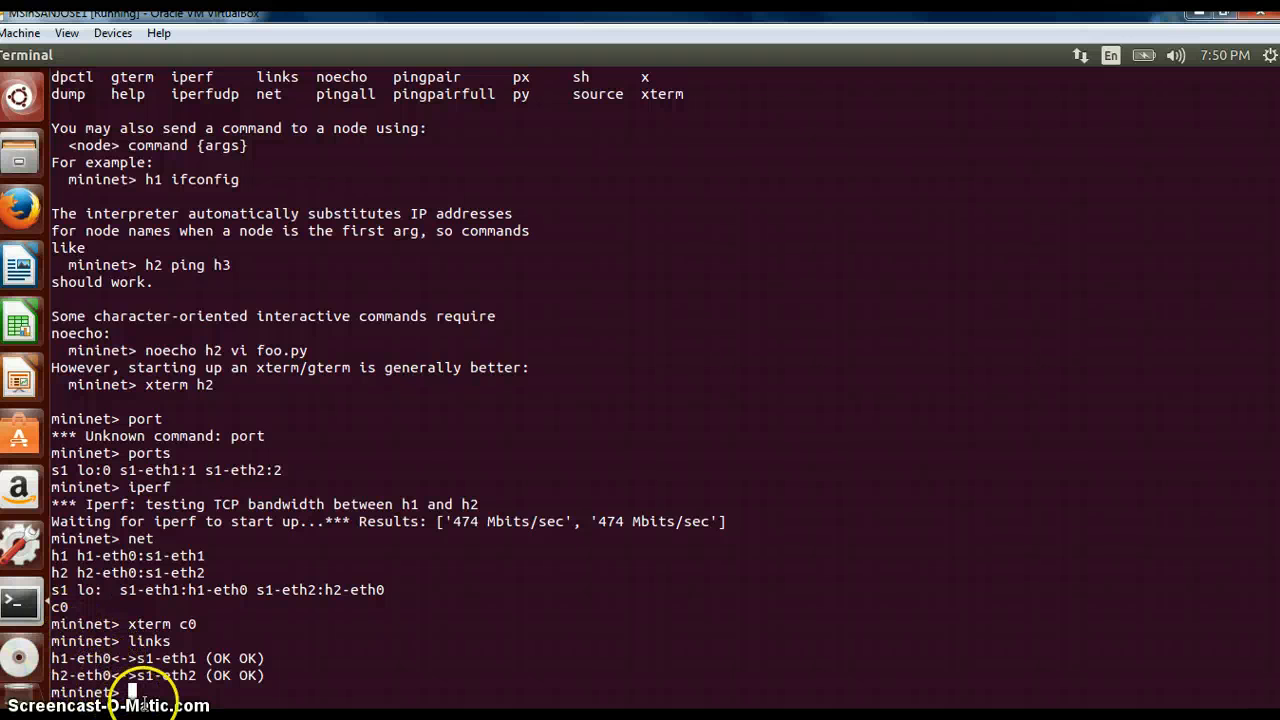
Enter 'pingall' to confirm h1 and h2 reach each other with 0% dropped.
text(pi)
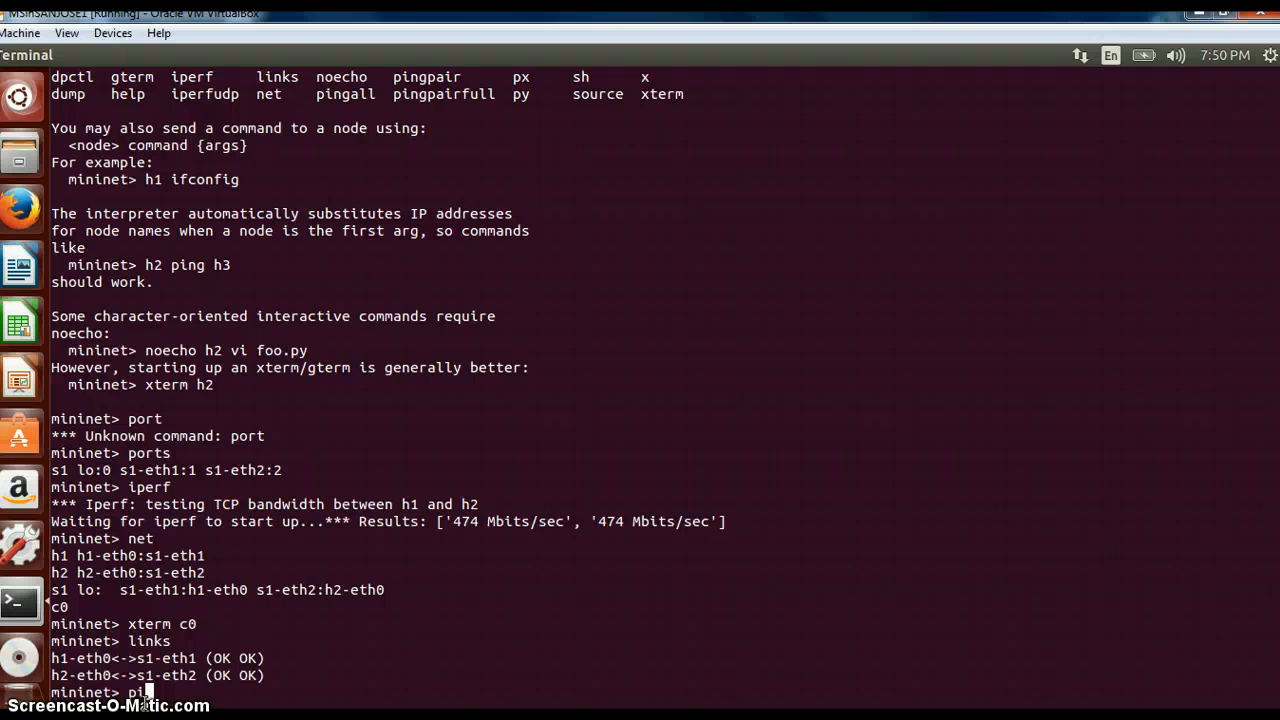
text(pingall)
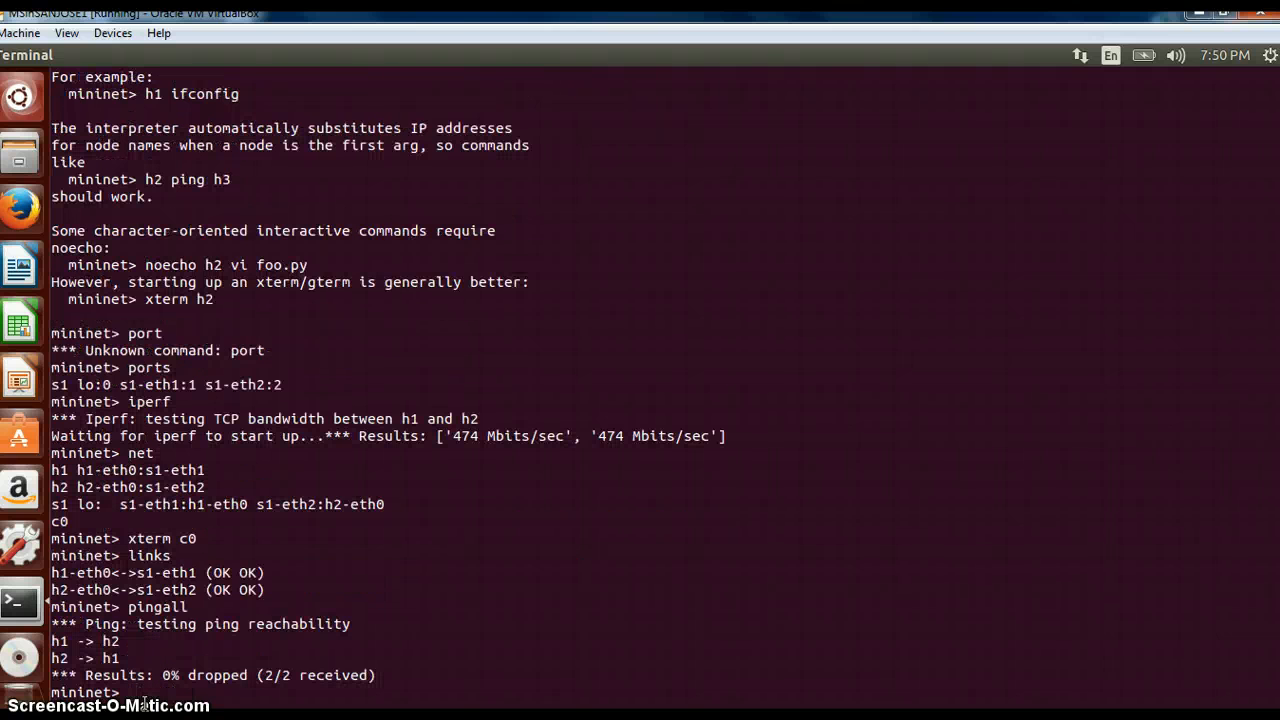
Take the h1-s1 link down with 'link h1 s1 down'.
text(link)
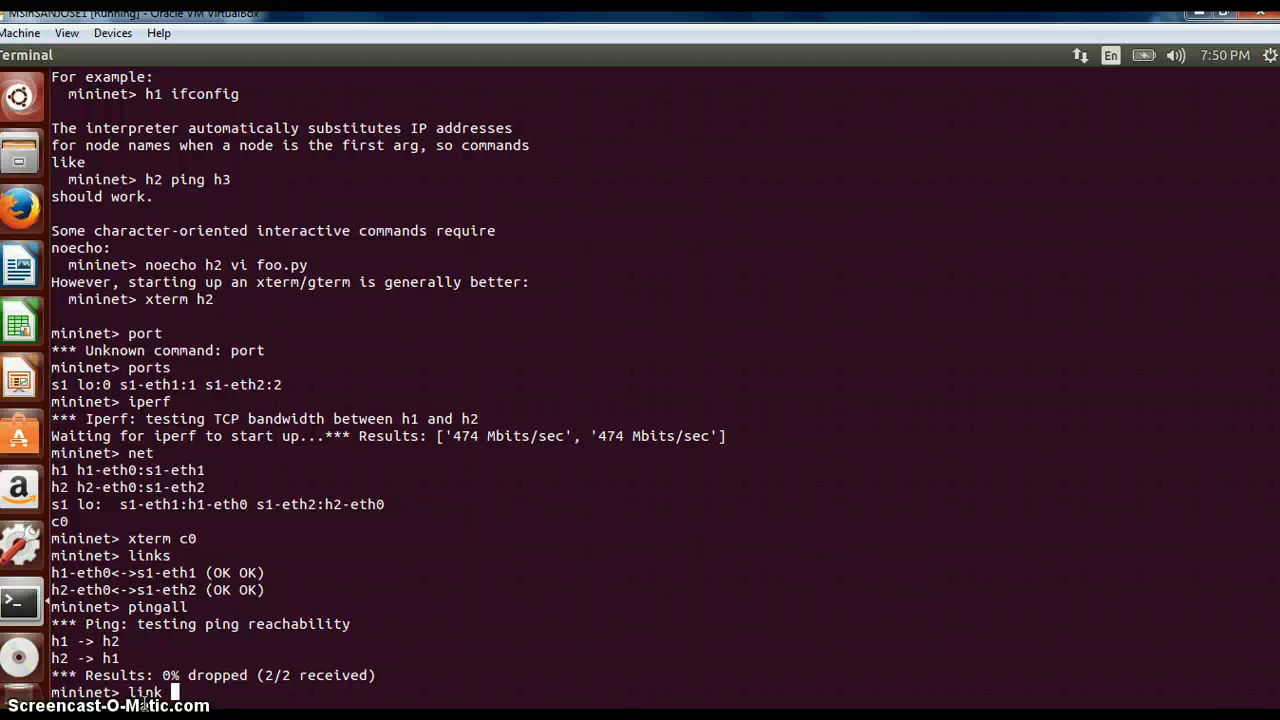
text(h1 s1)
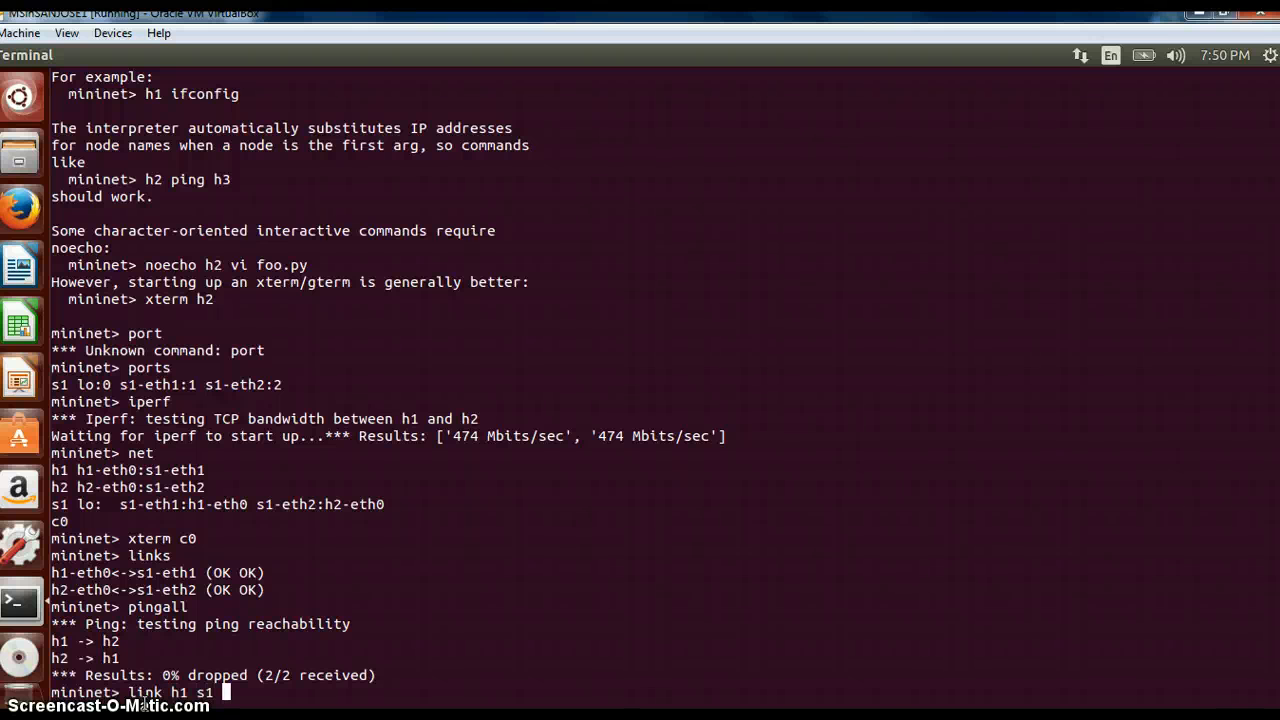
text(down)
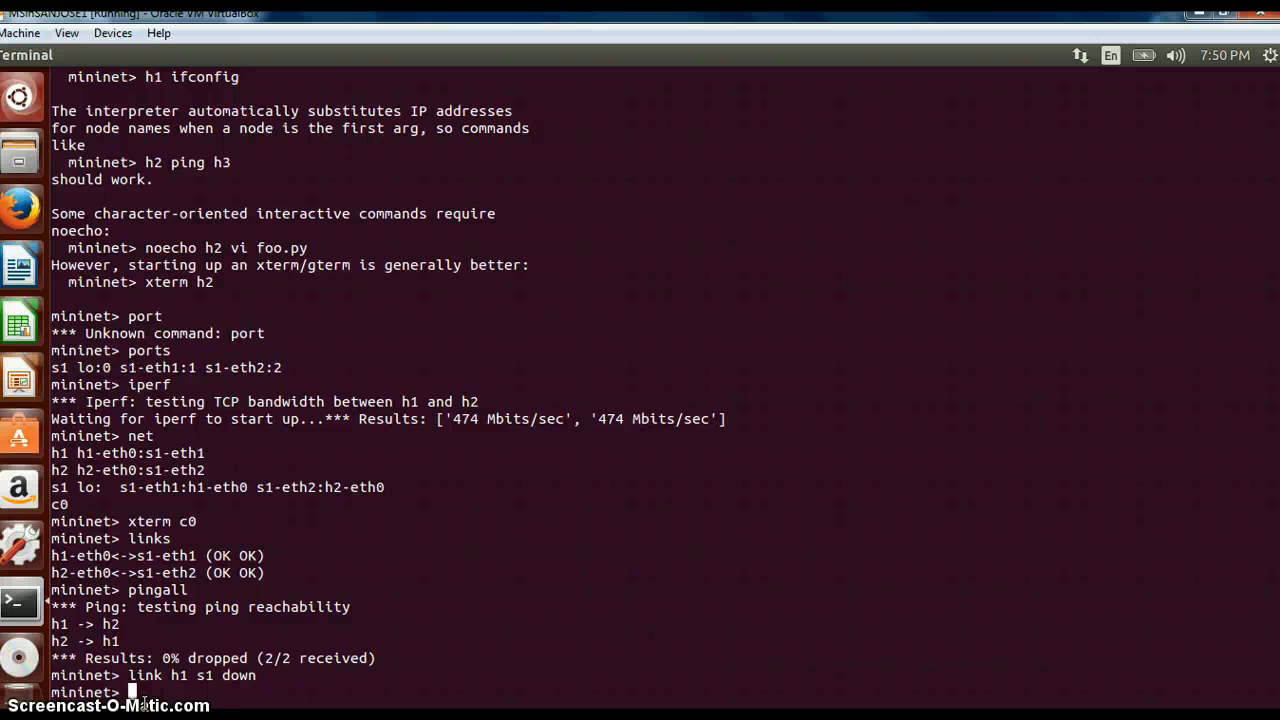
Run 'pingall' with the link down, showing 100% dropped between h1 and h2.
text(pingall)
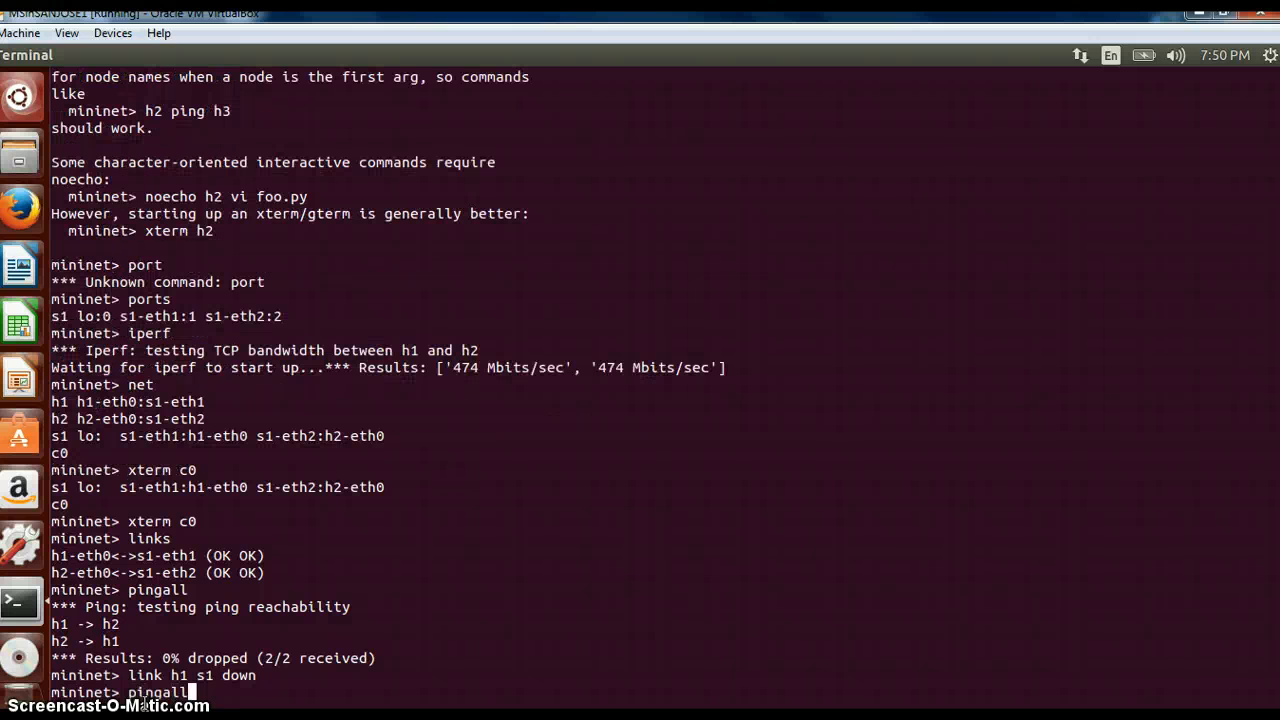
key(Return)
text(li)
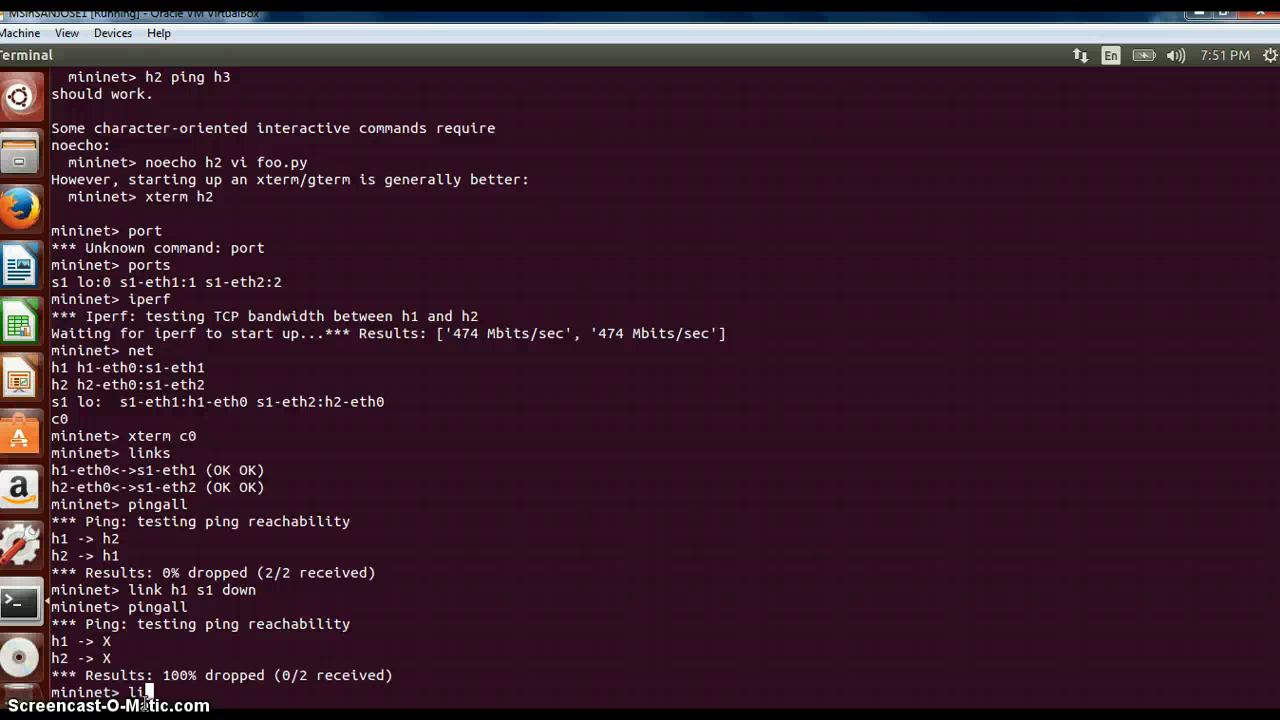
Bring the h1-s1 link back up with 'link h1 s1 up' and start a new pingall.
text(nk h1 s1 u)
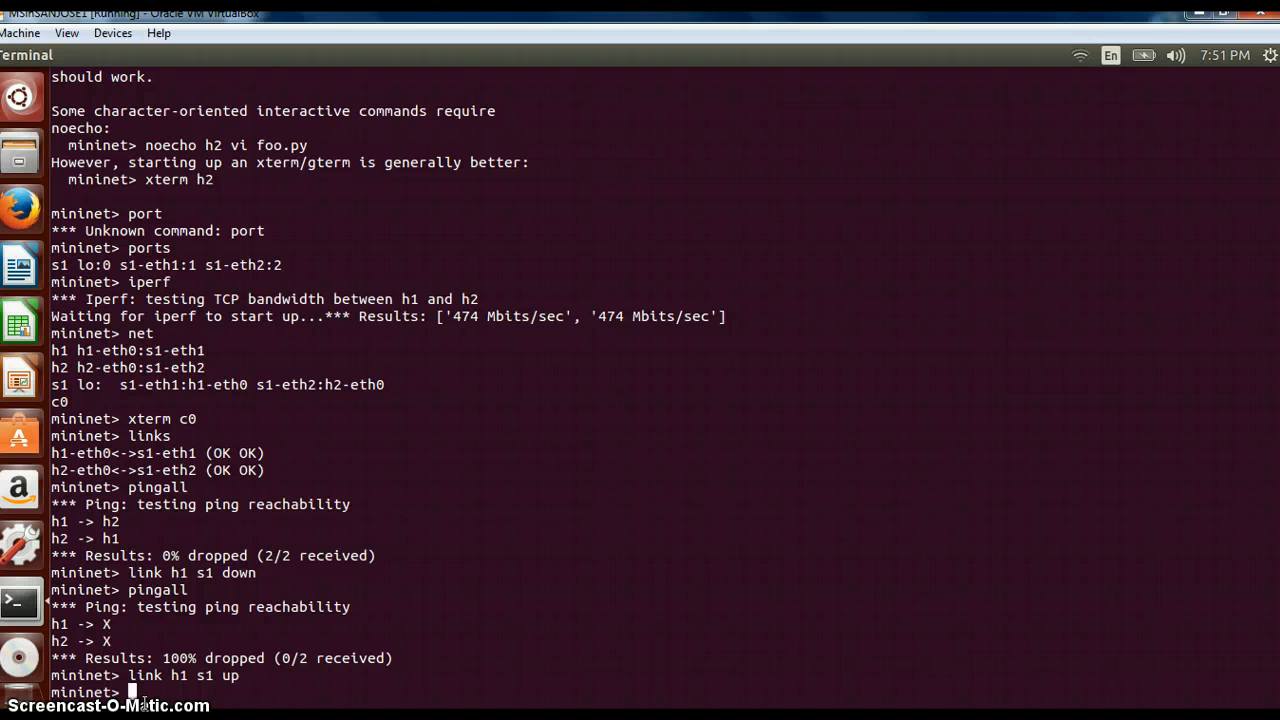
text(pingall)
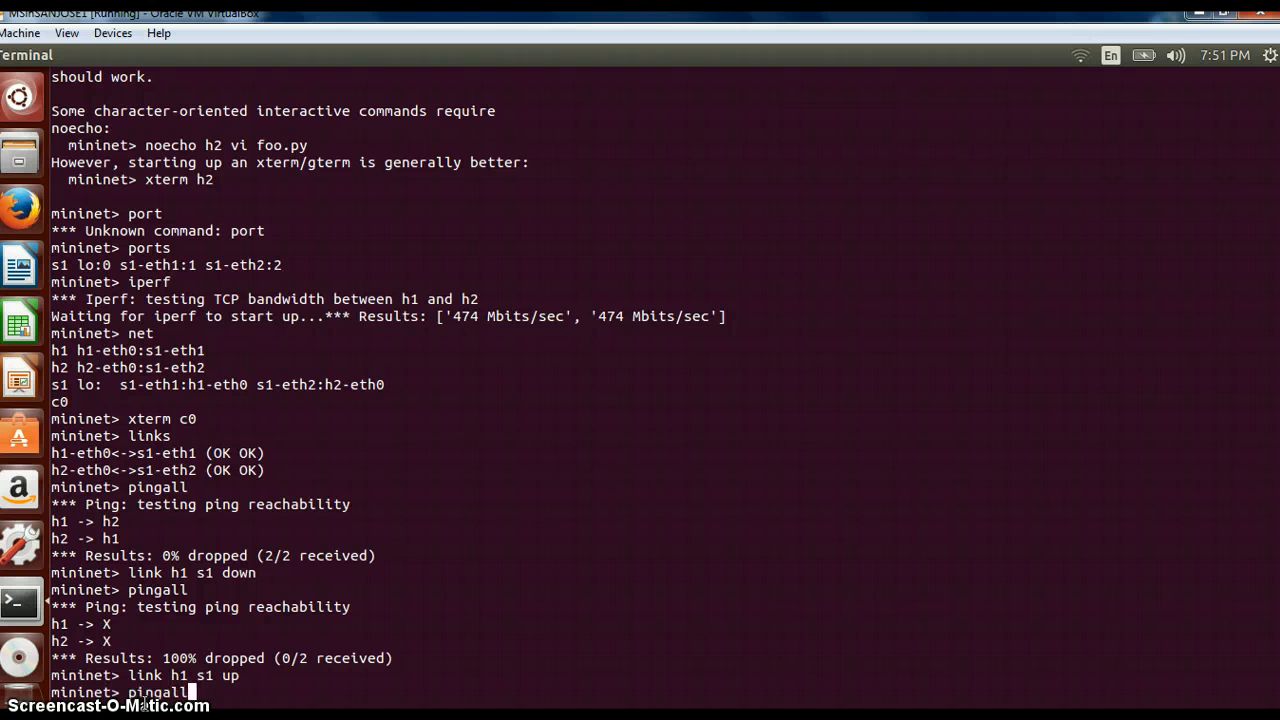